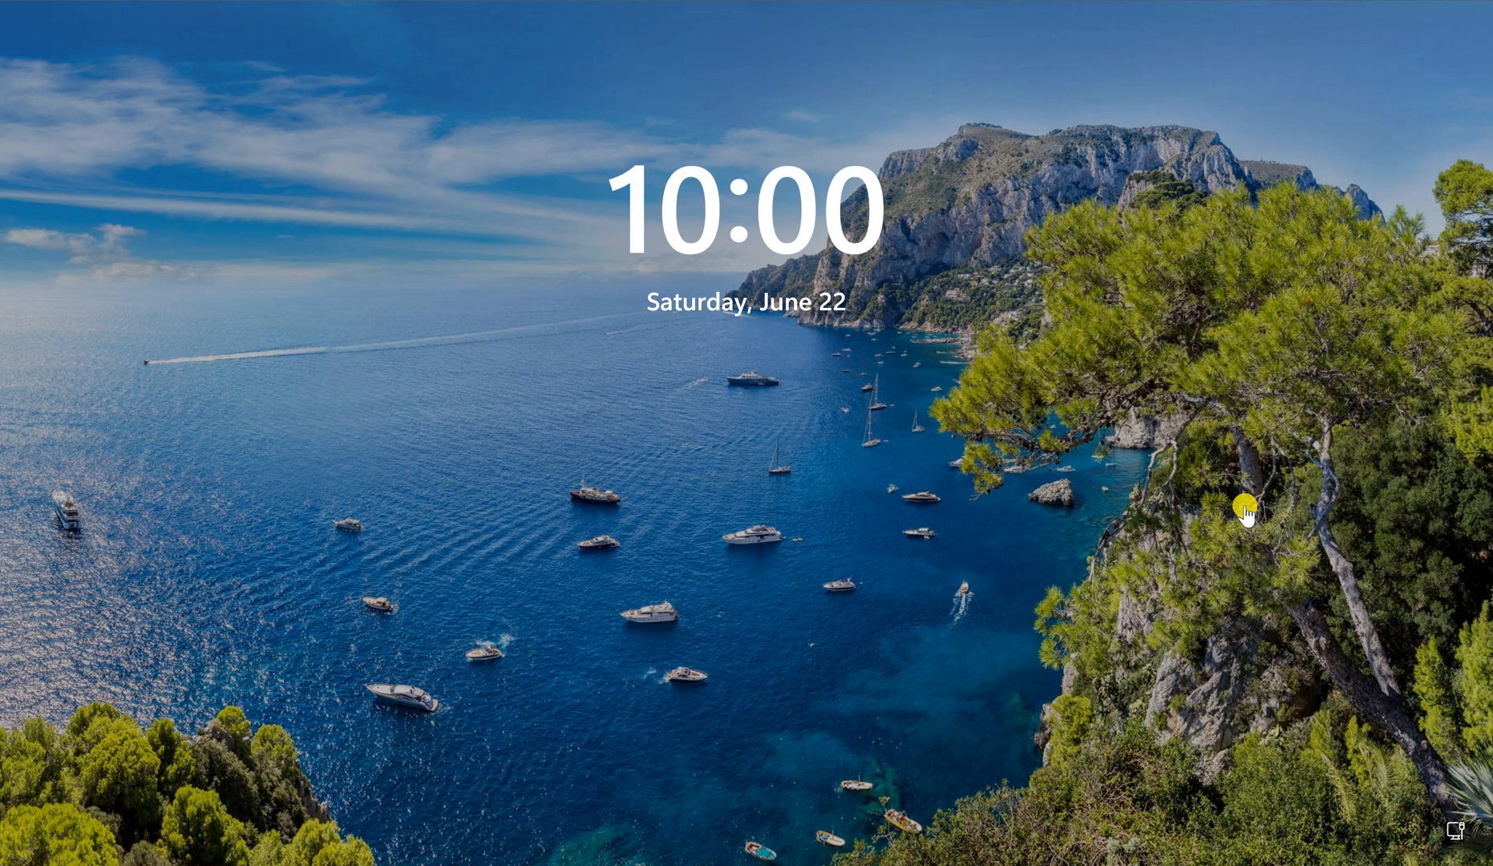
mouse_move(457, 256)
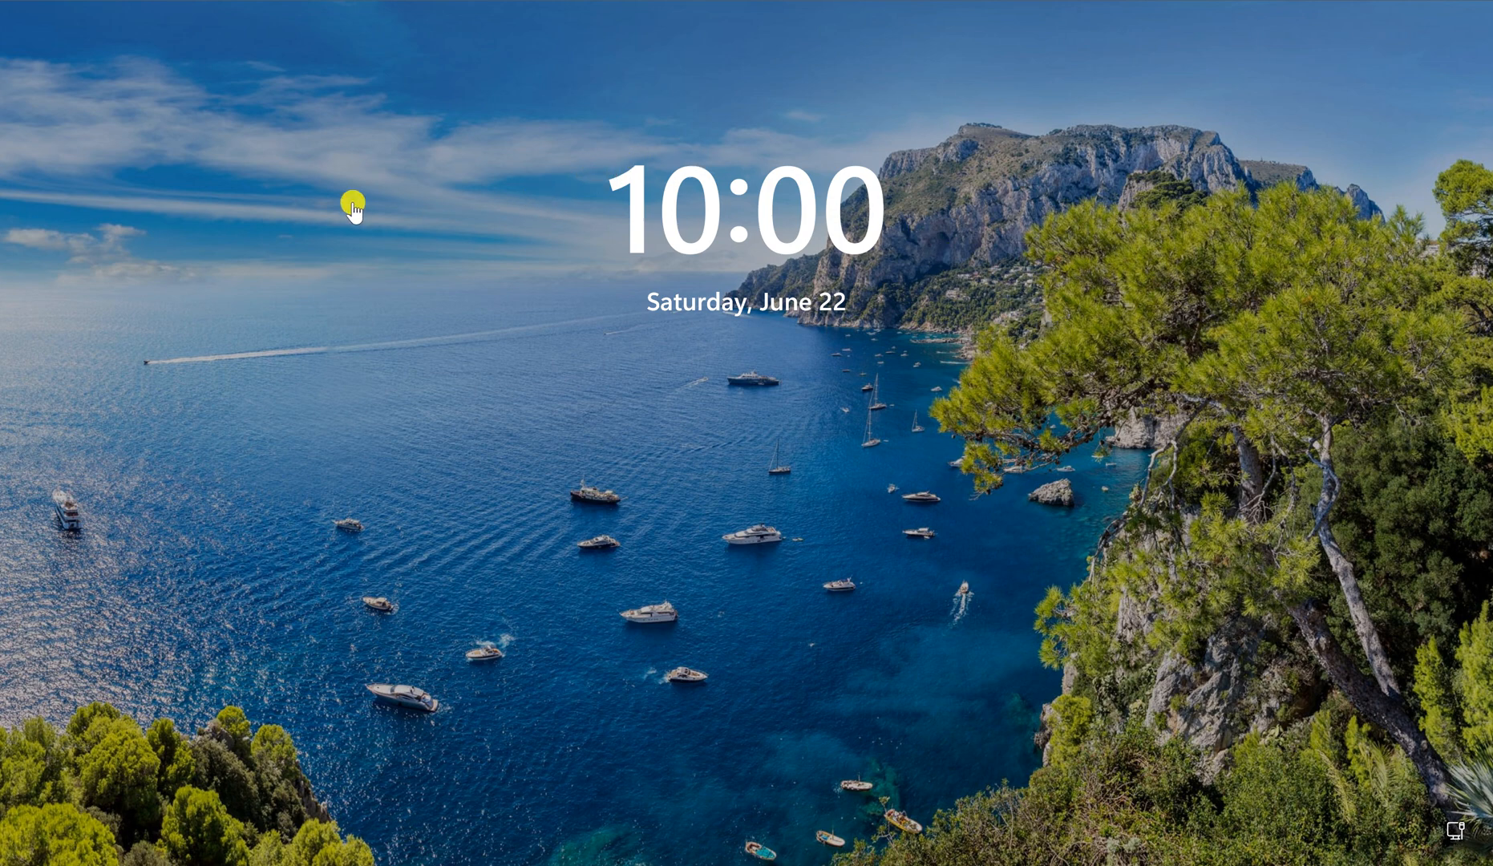
mouse_move(587, 215)
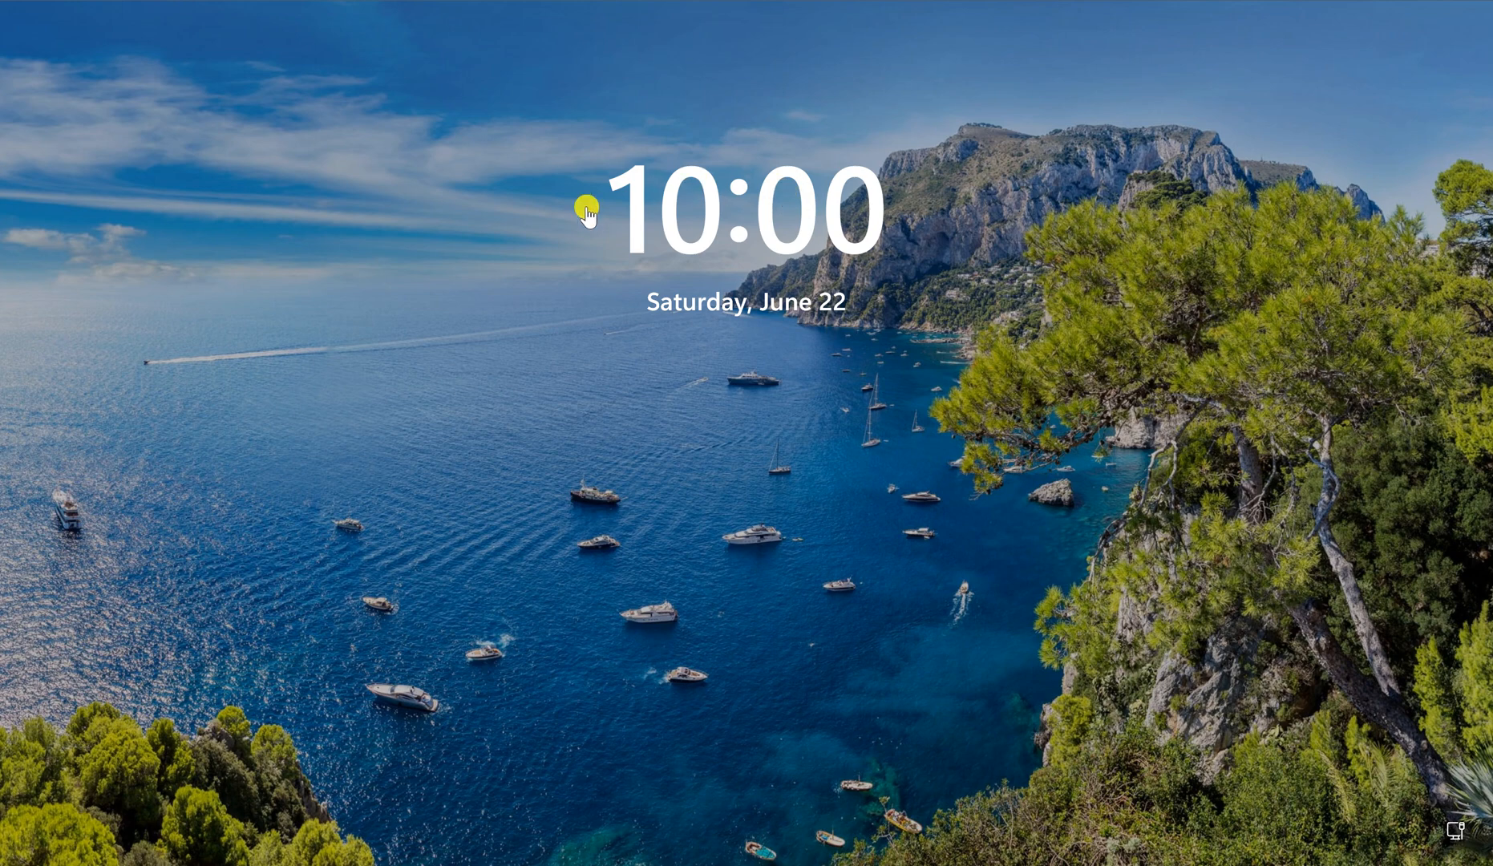
mouse_move(144, 601)
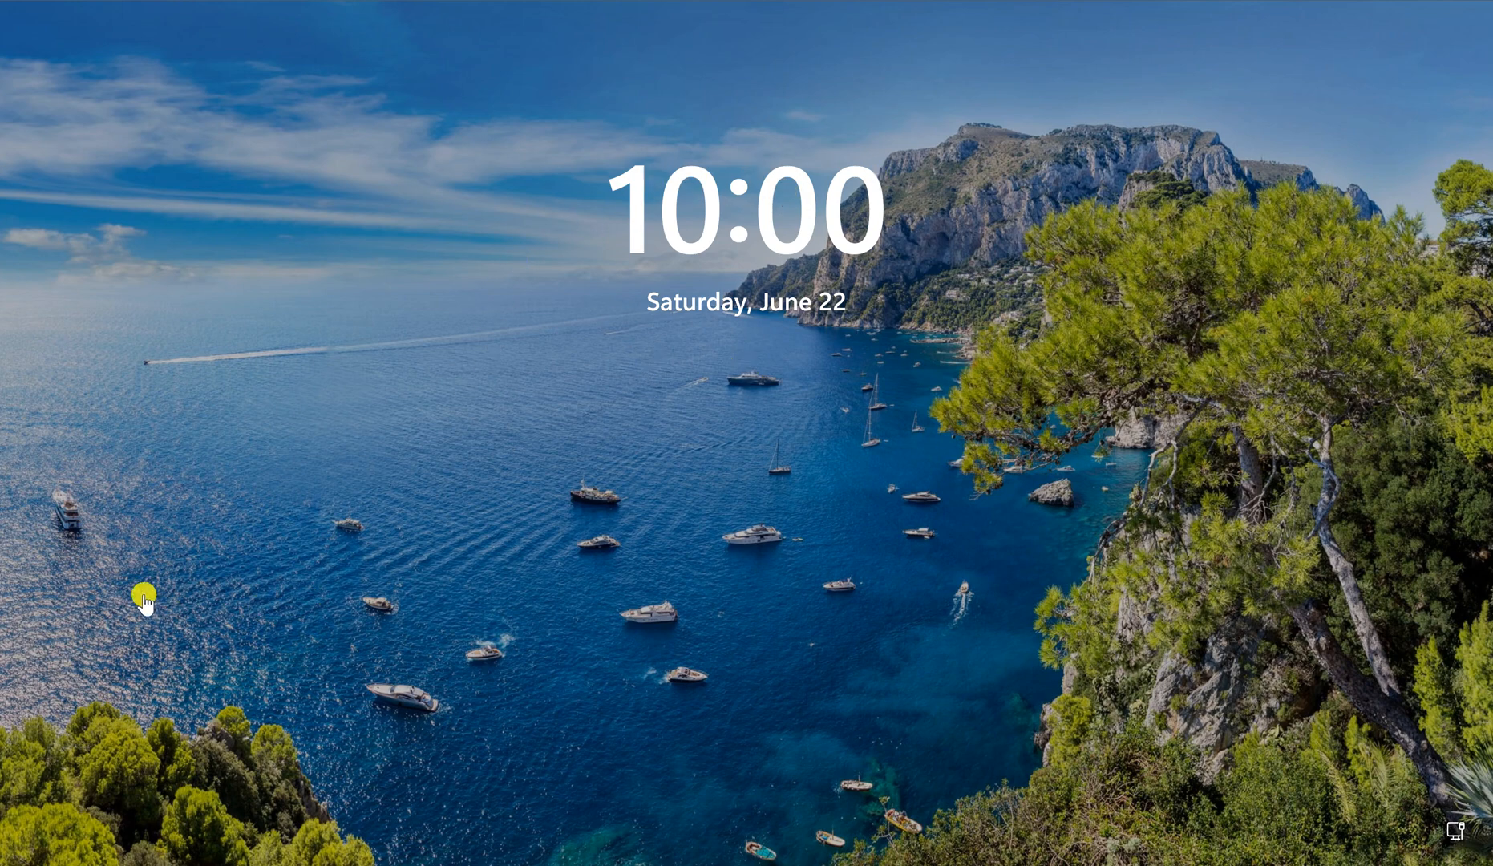
mouse_move(995, 696)
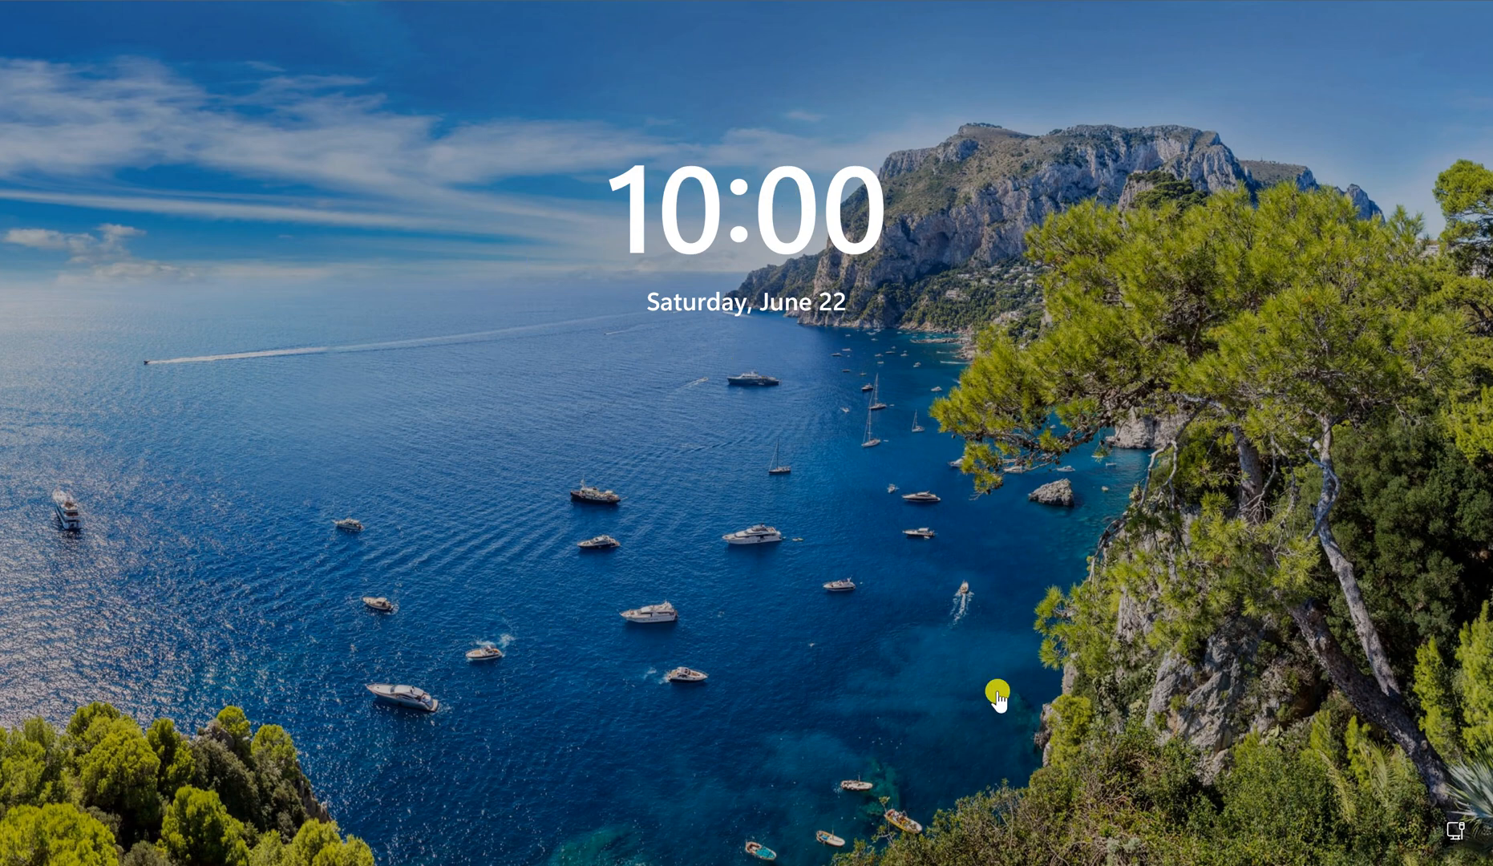
mouse_move(1409, 662)
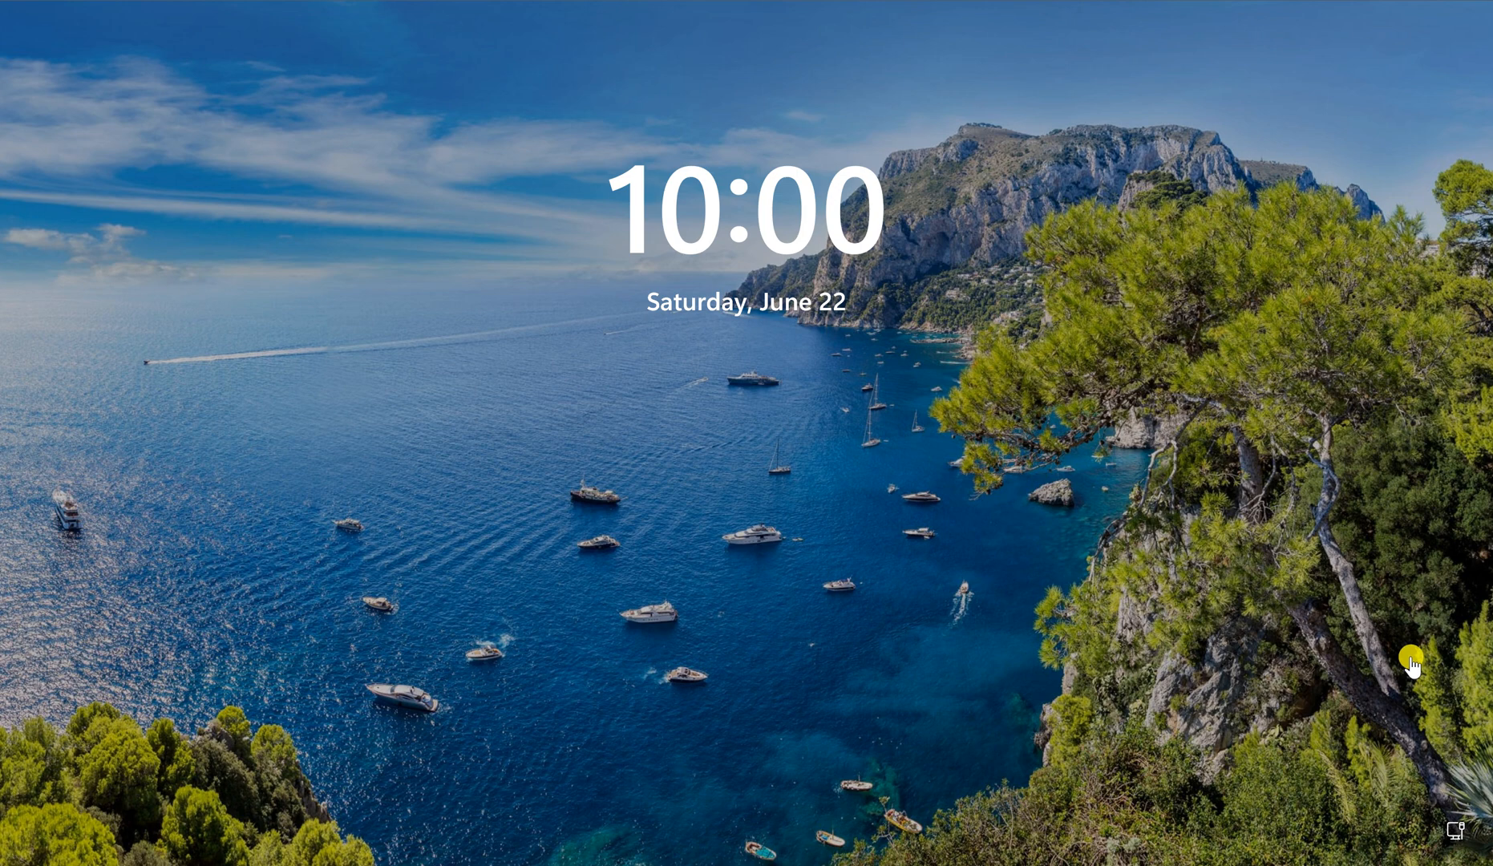
mouse_move(778, 397)
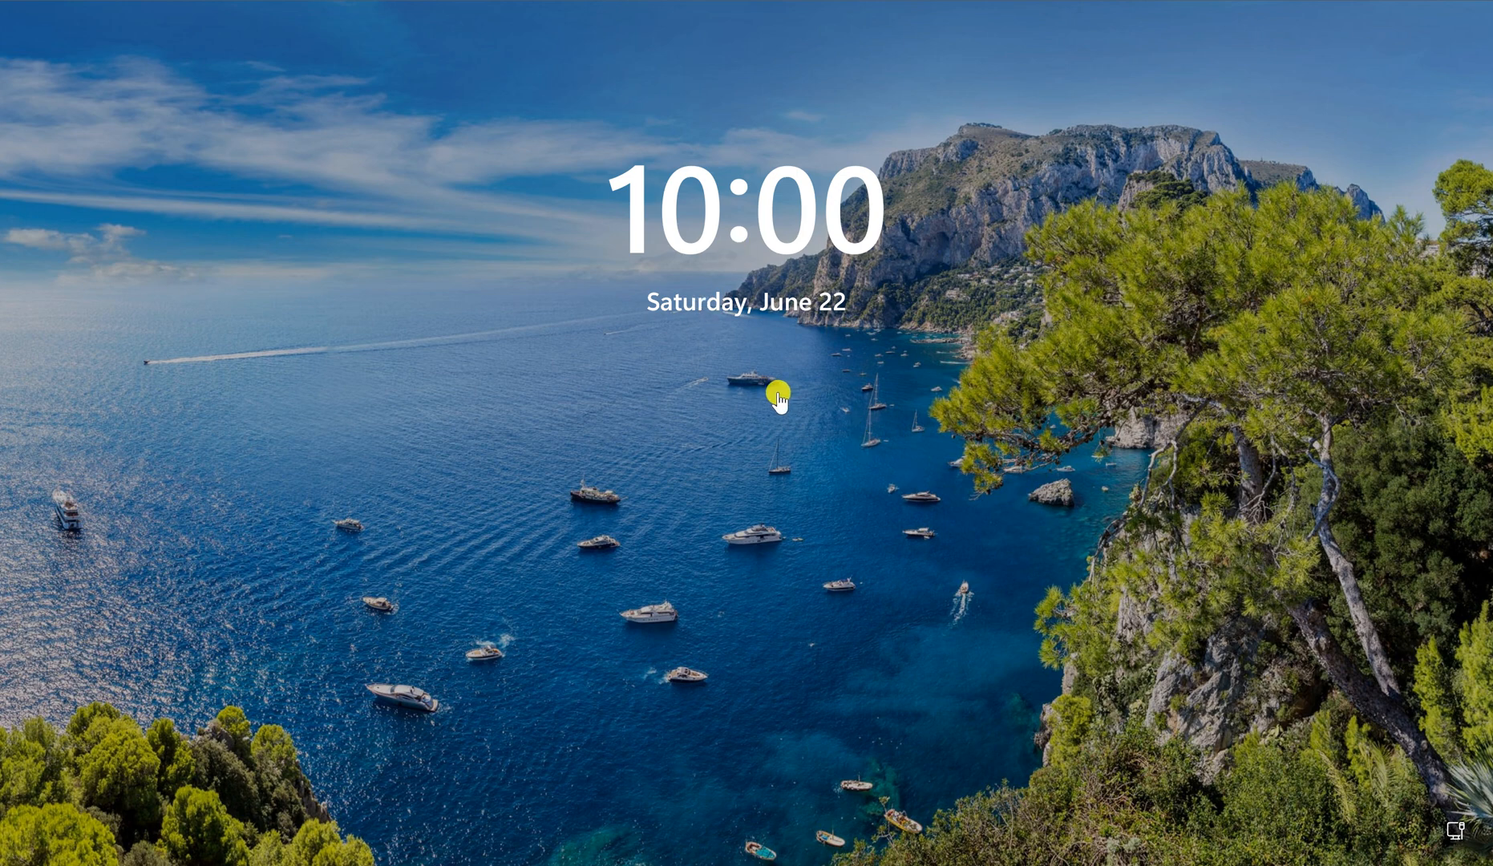
mouse_move(796, 518)
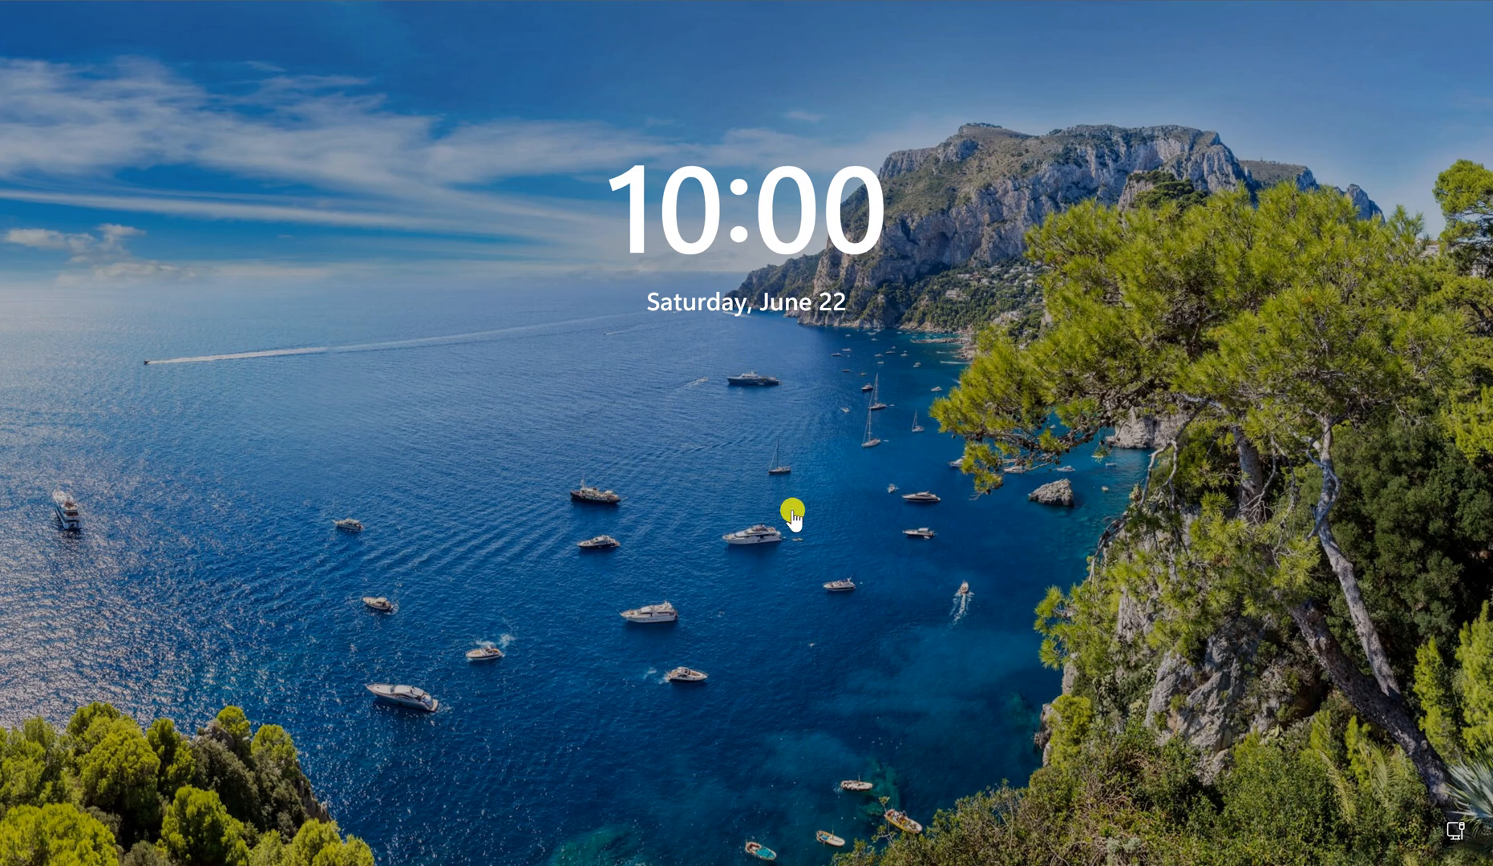
mouse_move(717, 505)
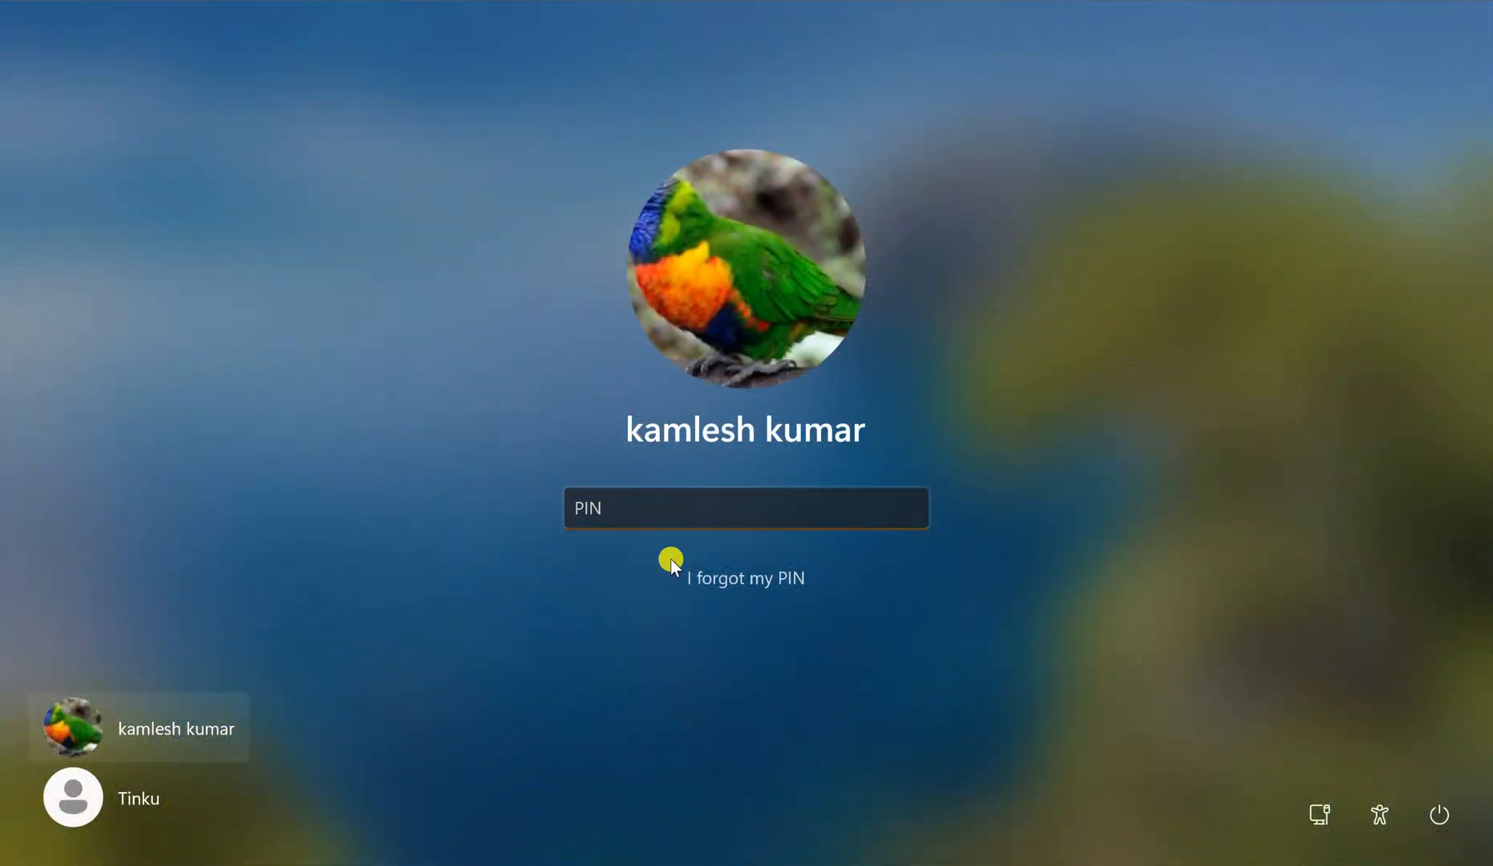
mouse_move(689, 508)
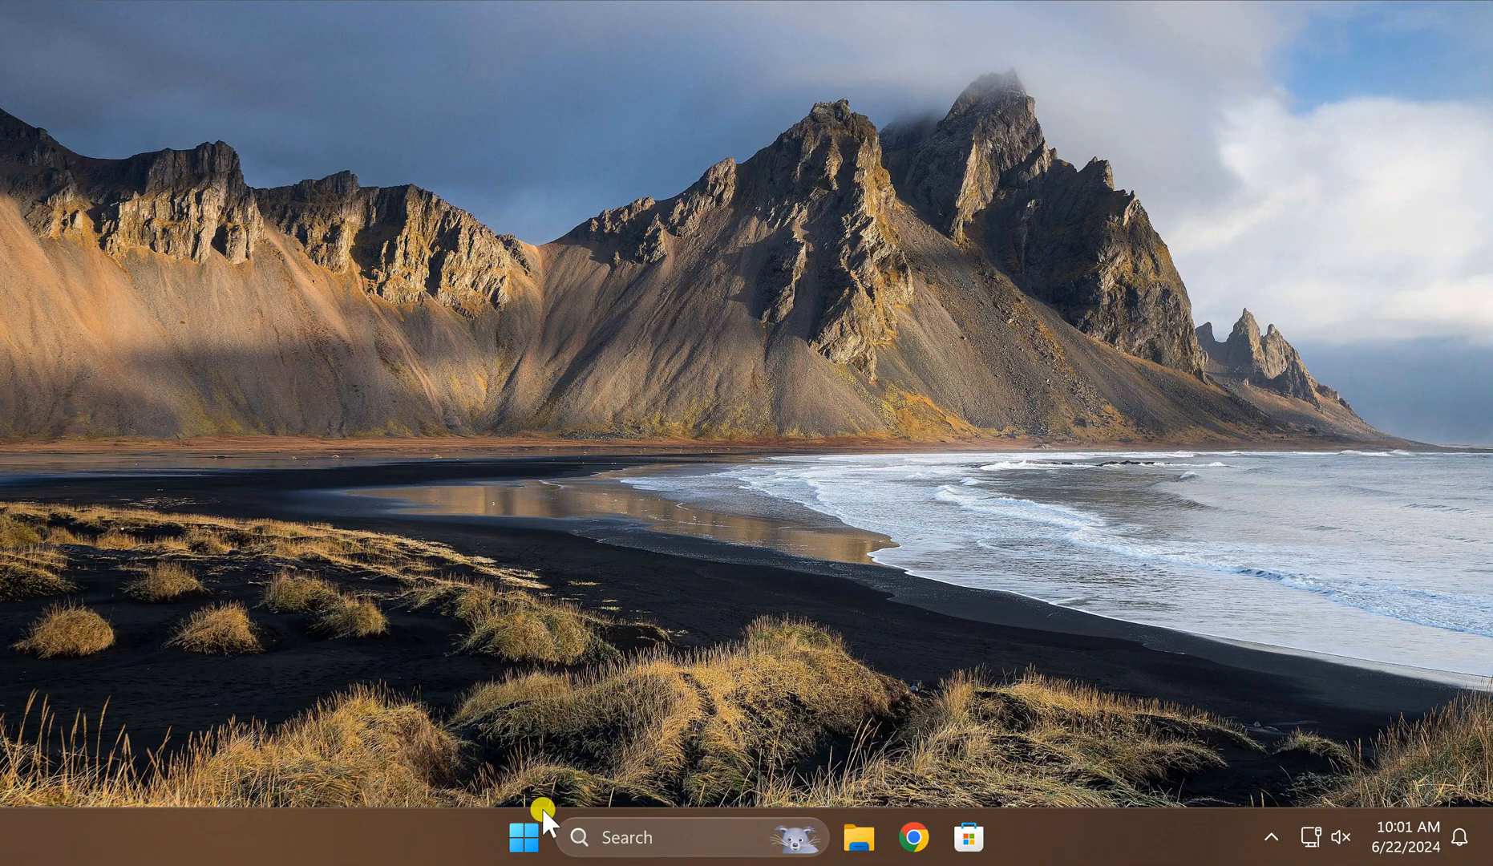
- Search the Start menu for 'regedit' and launch Registry Editor
click(521, 837)
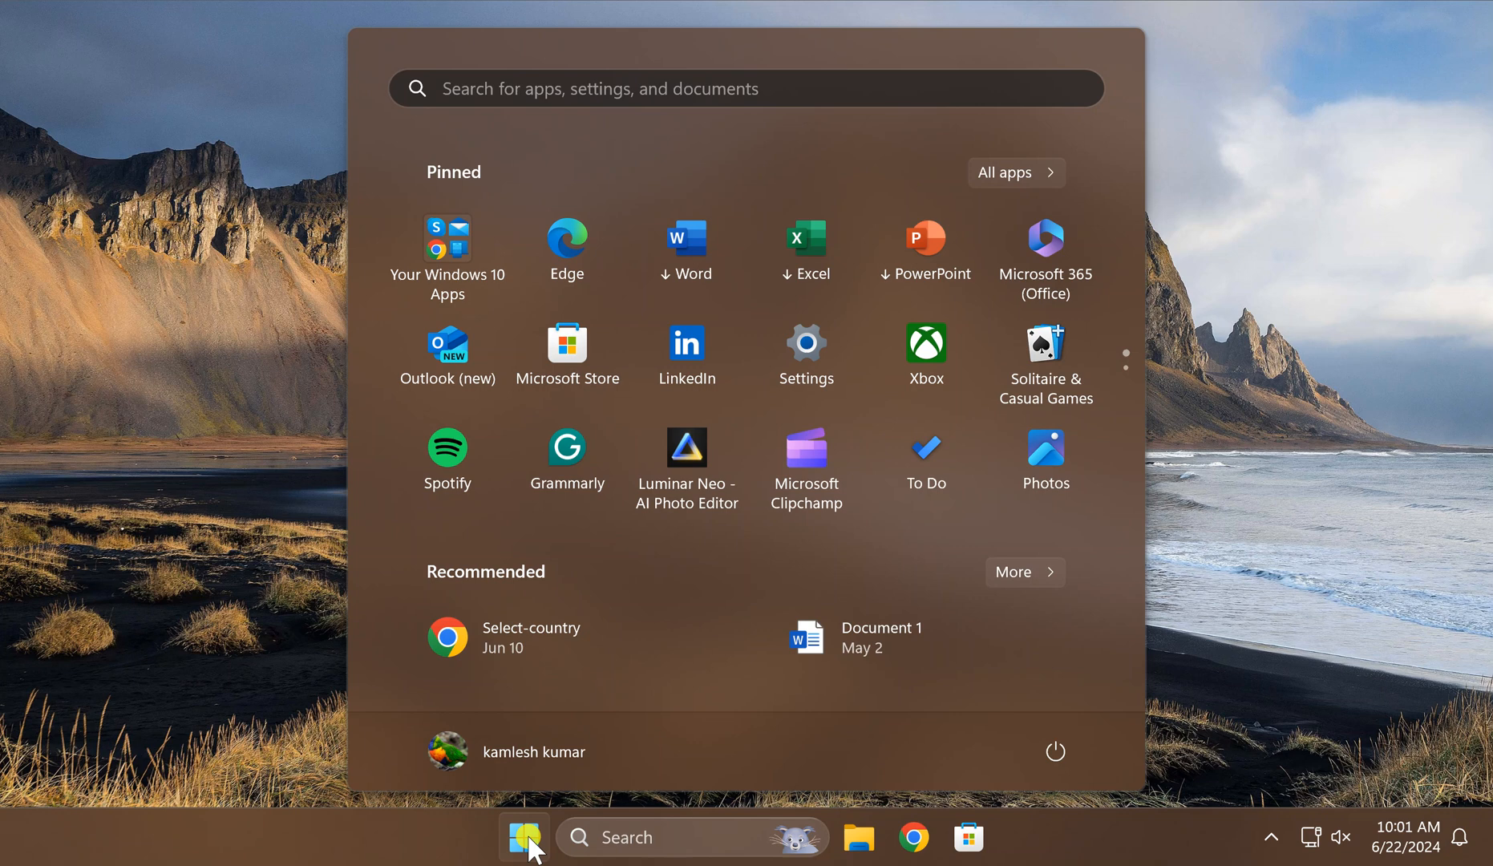
text(reg)
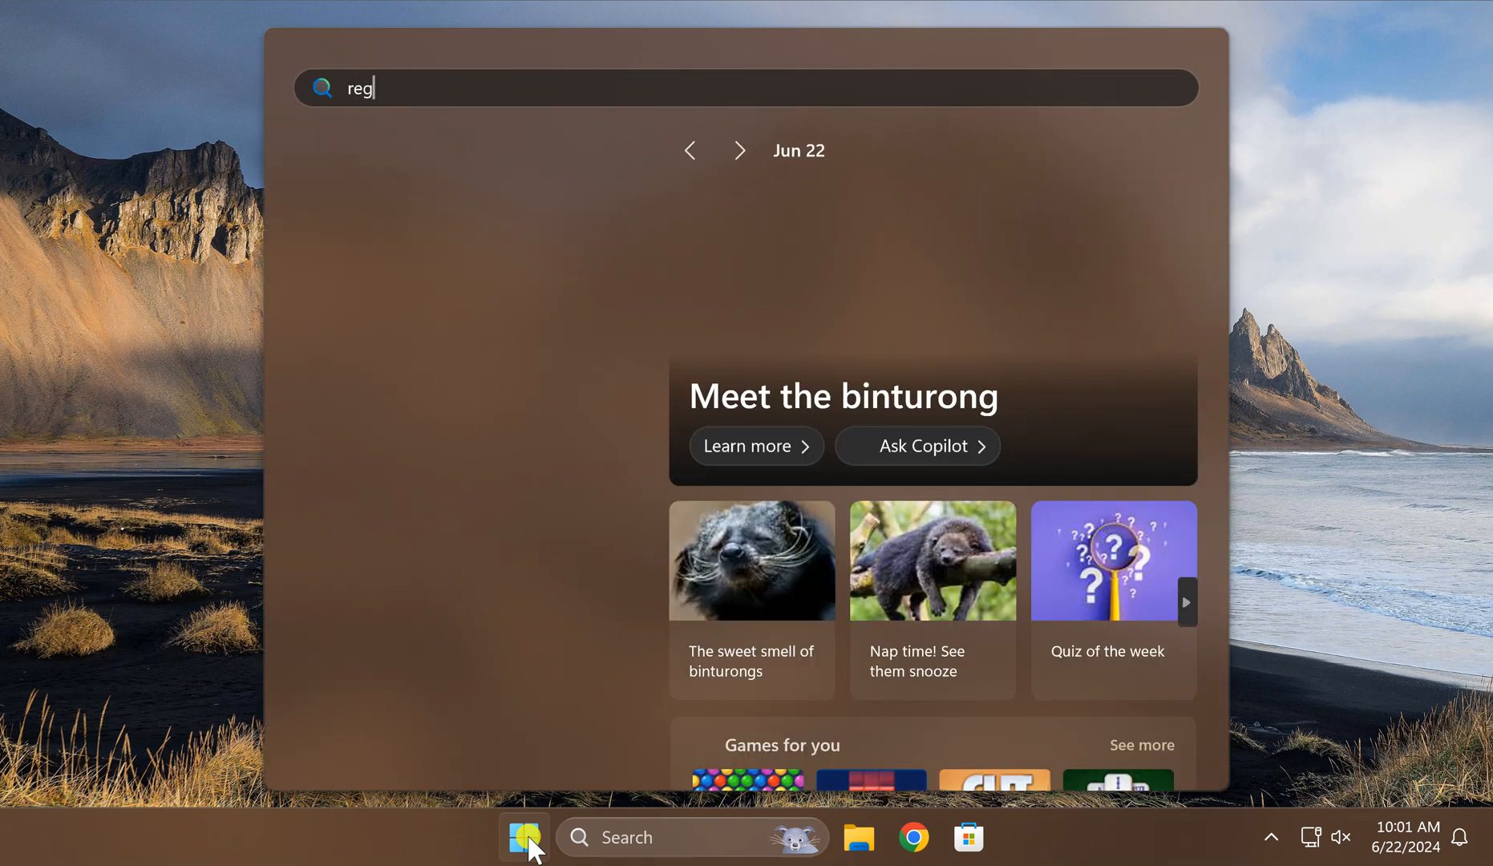
text(edit)
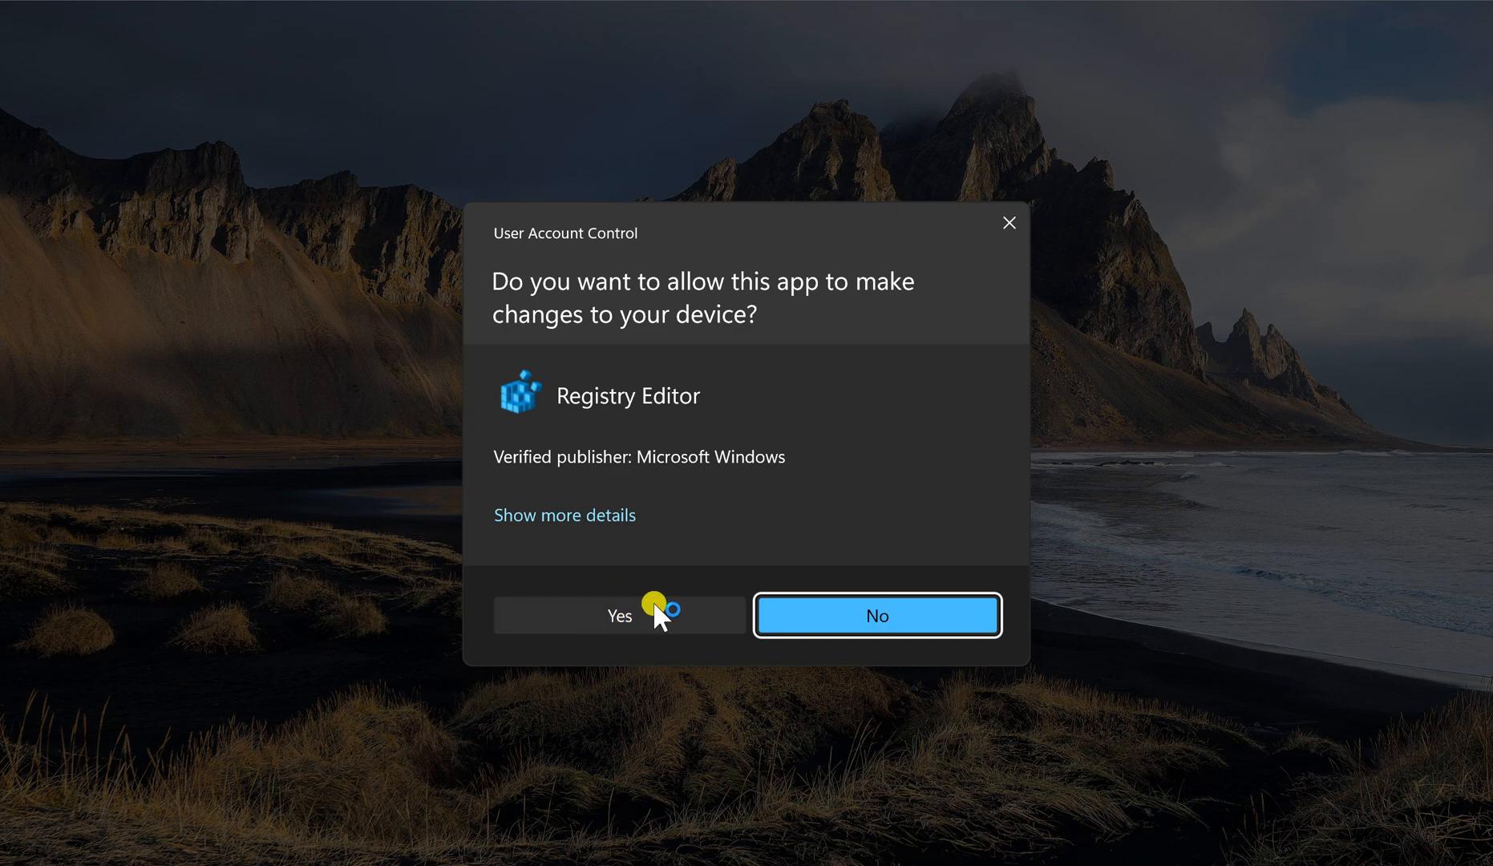
- Allow Registry Editor to make changes via the UAC prompt
click(619, 614)
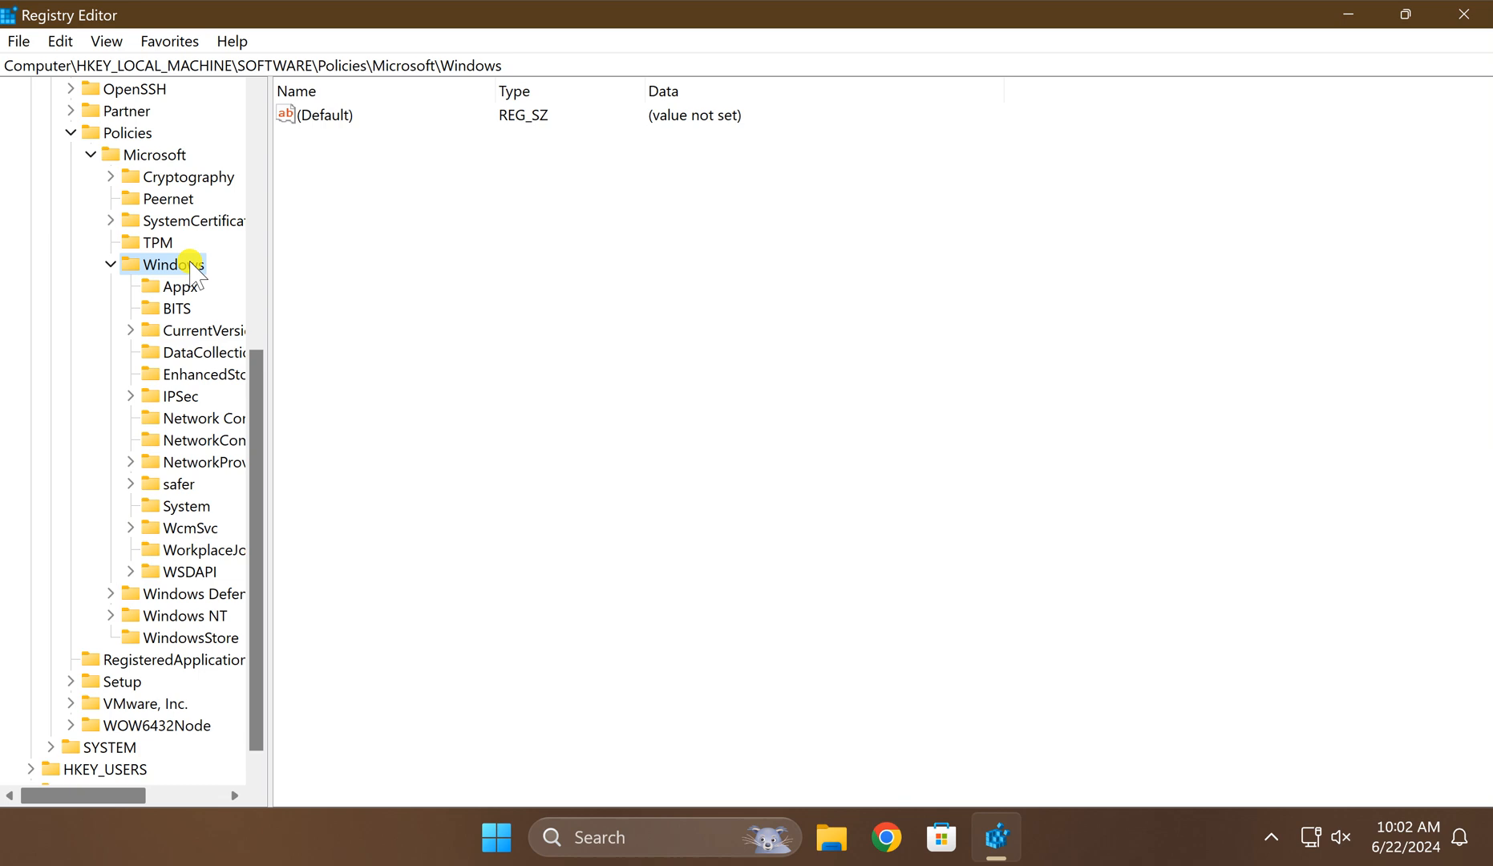
mouse_move(186, 276)
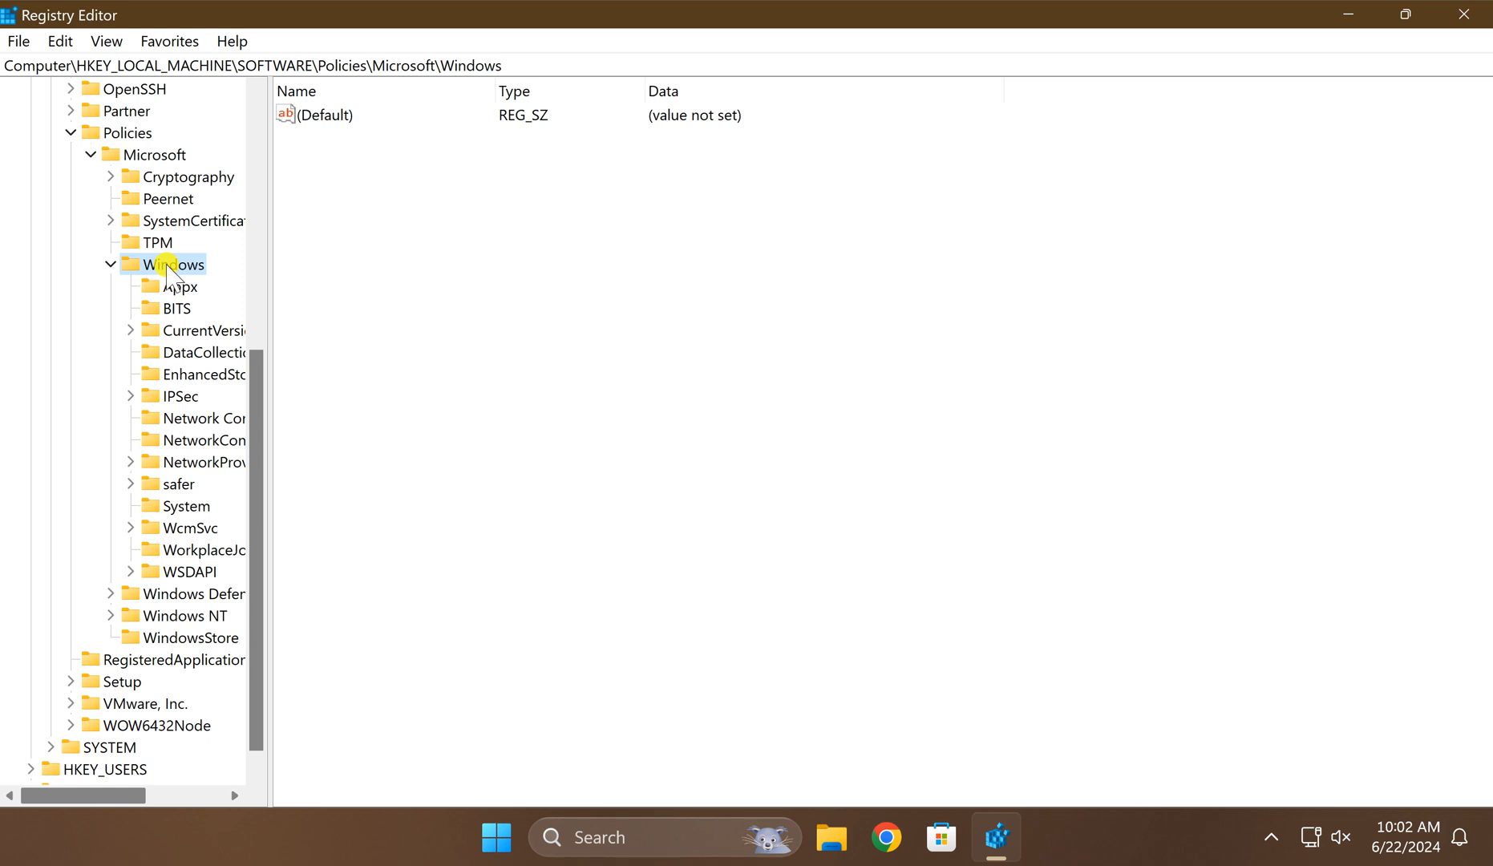
- Create a new subkey under the Windows policies key, initially named Person
right_click(176, 265)
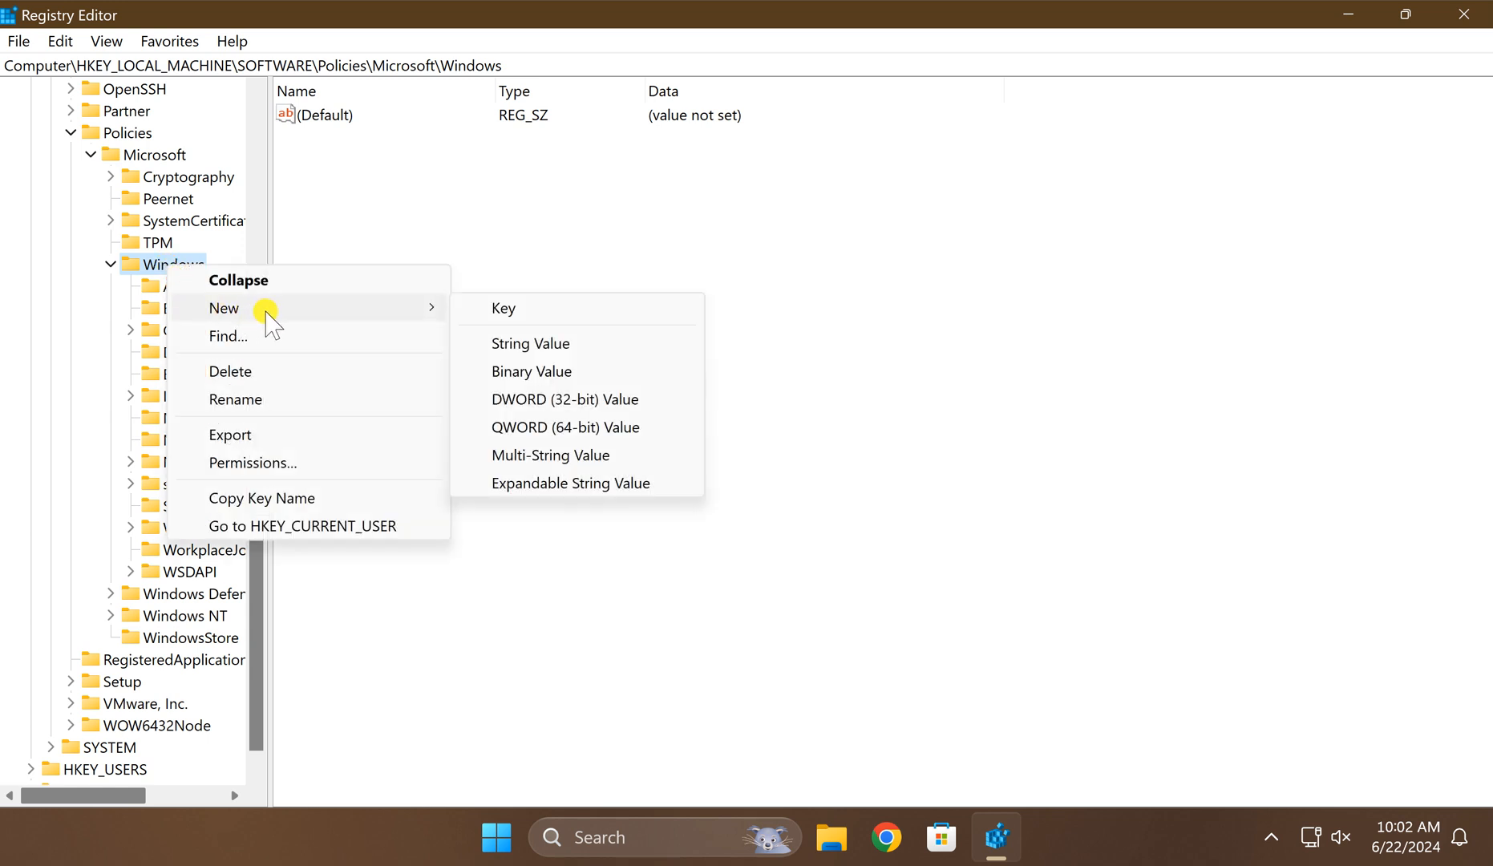
mouse_move(537, 308)
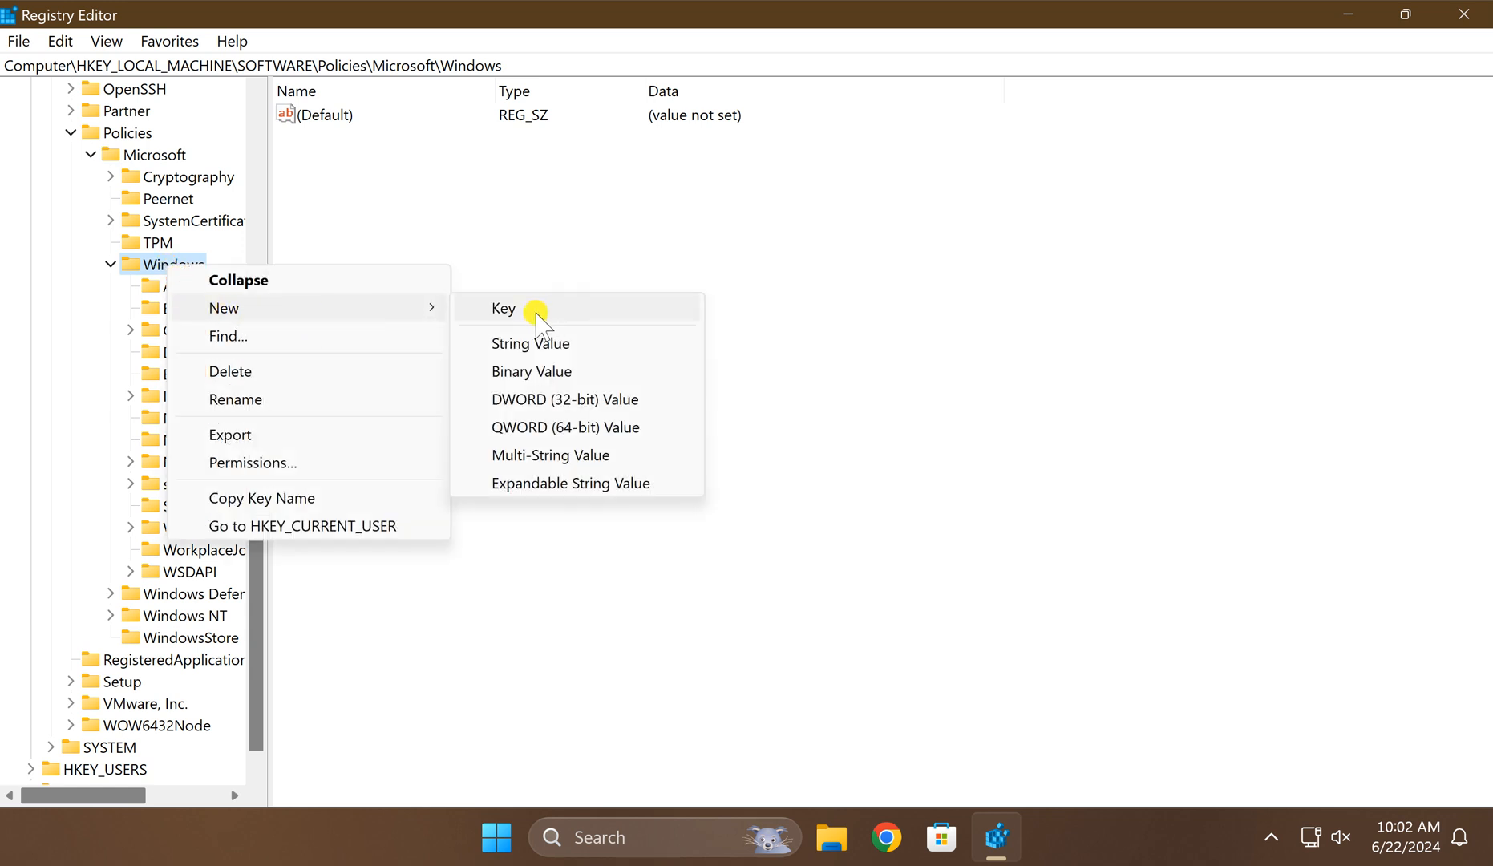
click(504, 308)
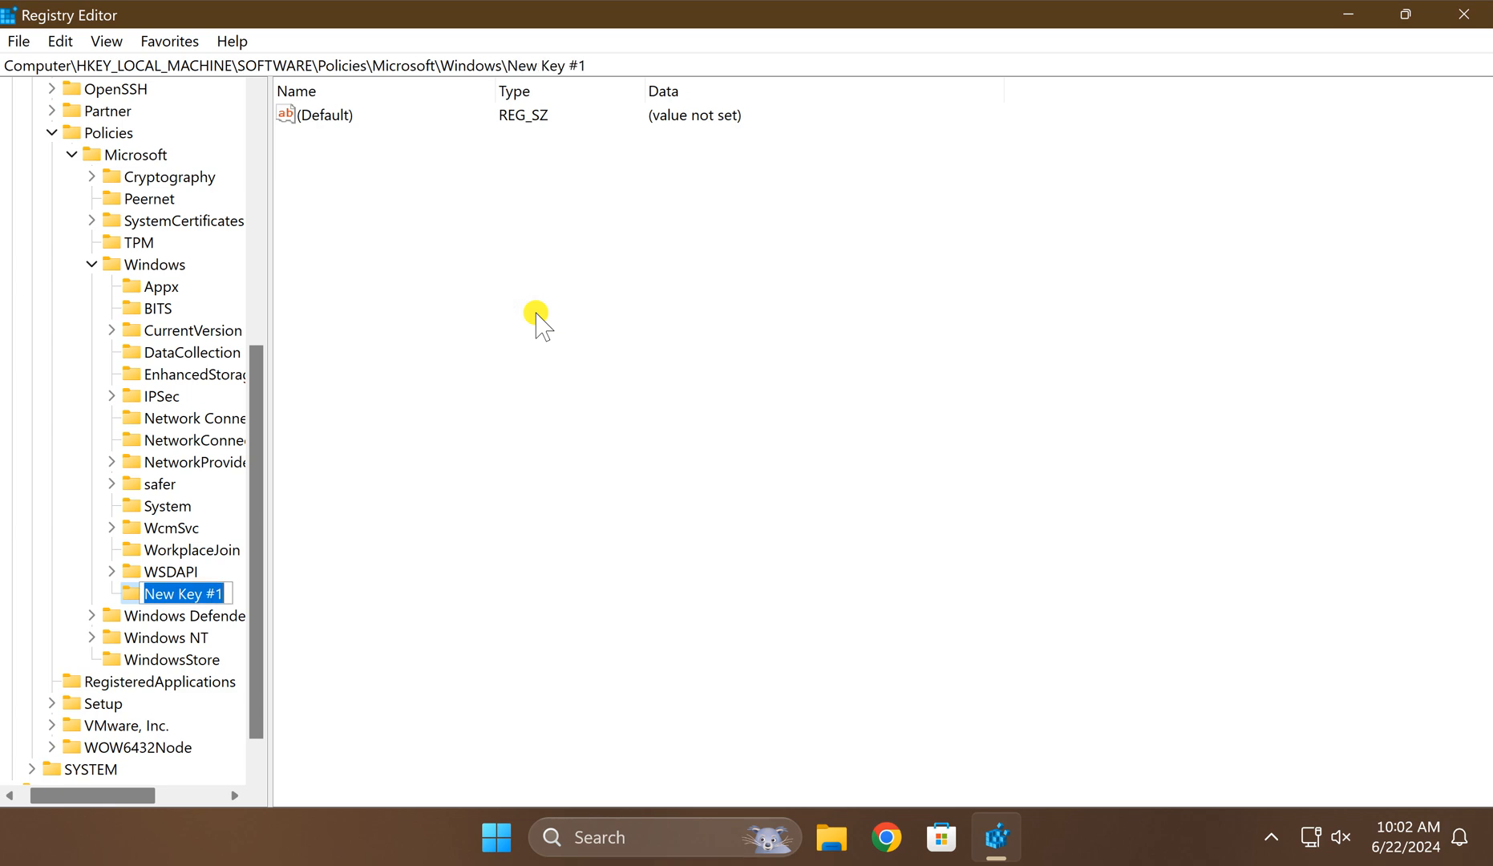
text(Person)
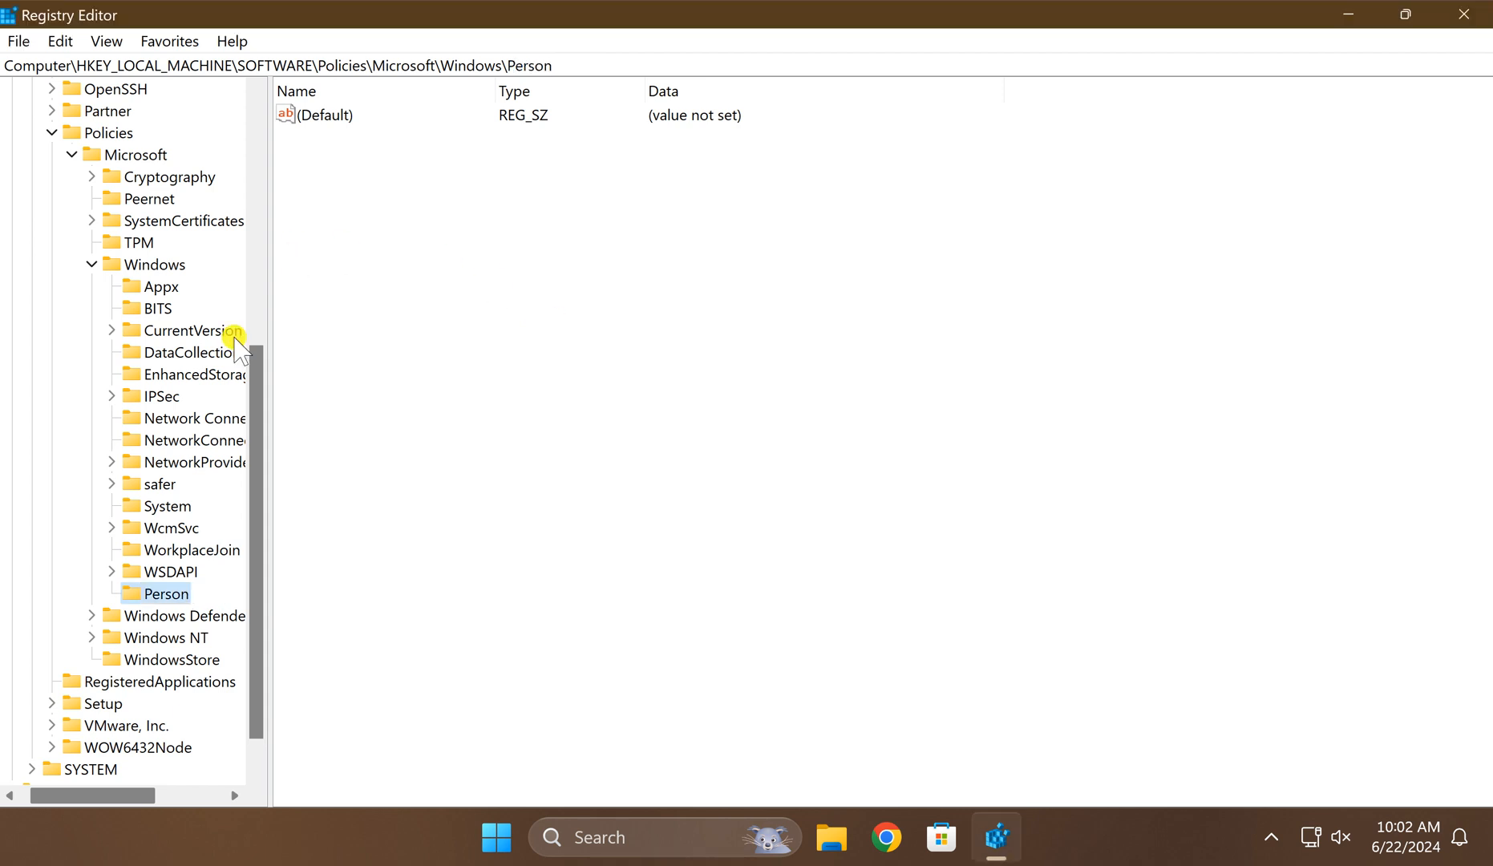
- Rename the new Person key to Personalization
right_click(165, 593)
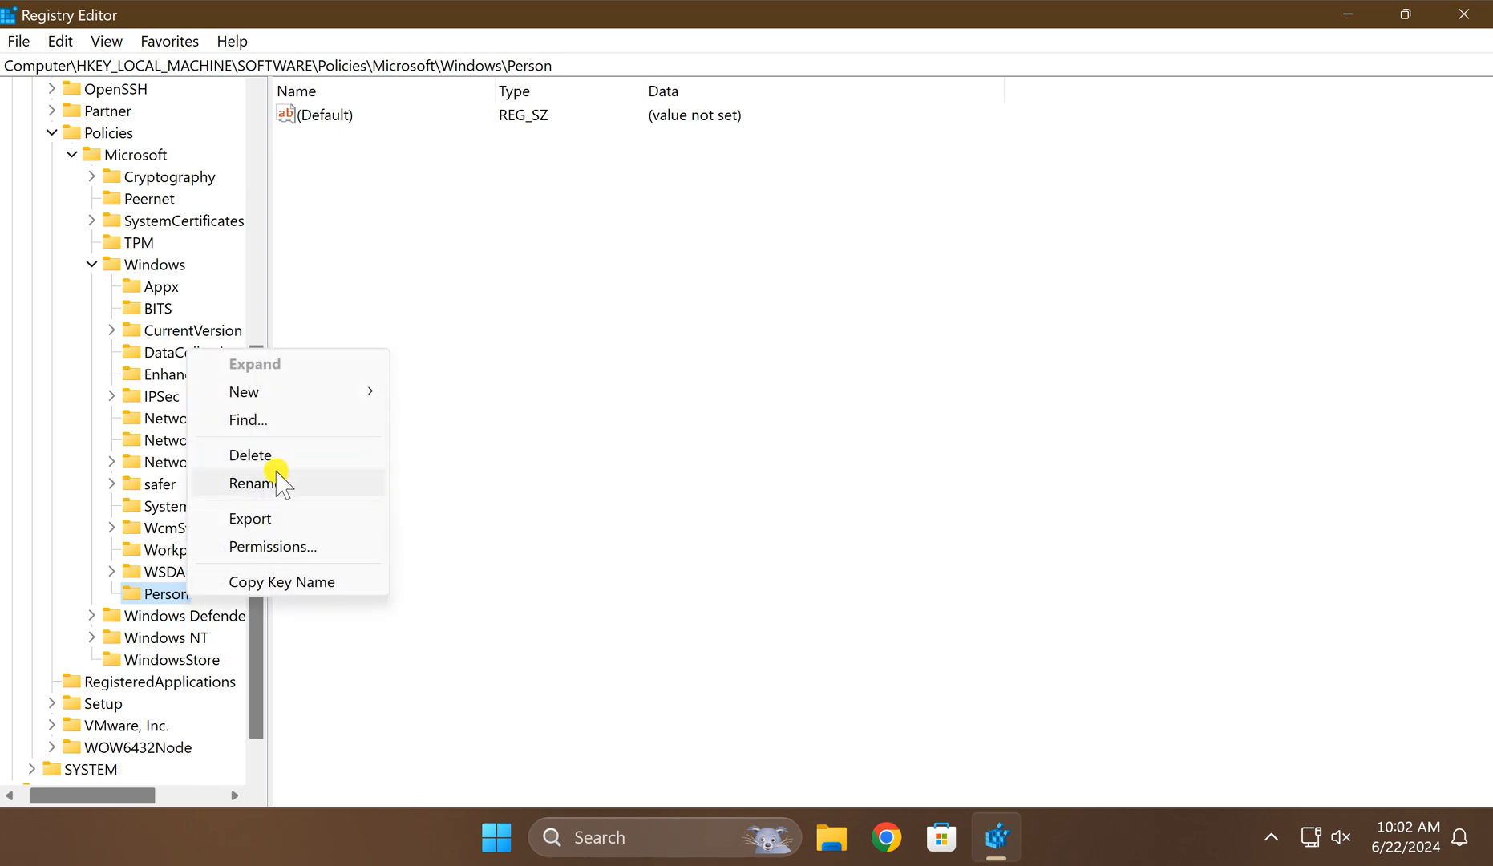
click(253, 483)
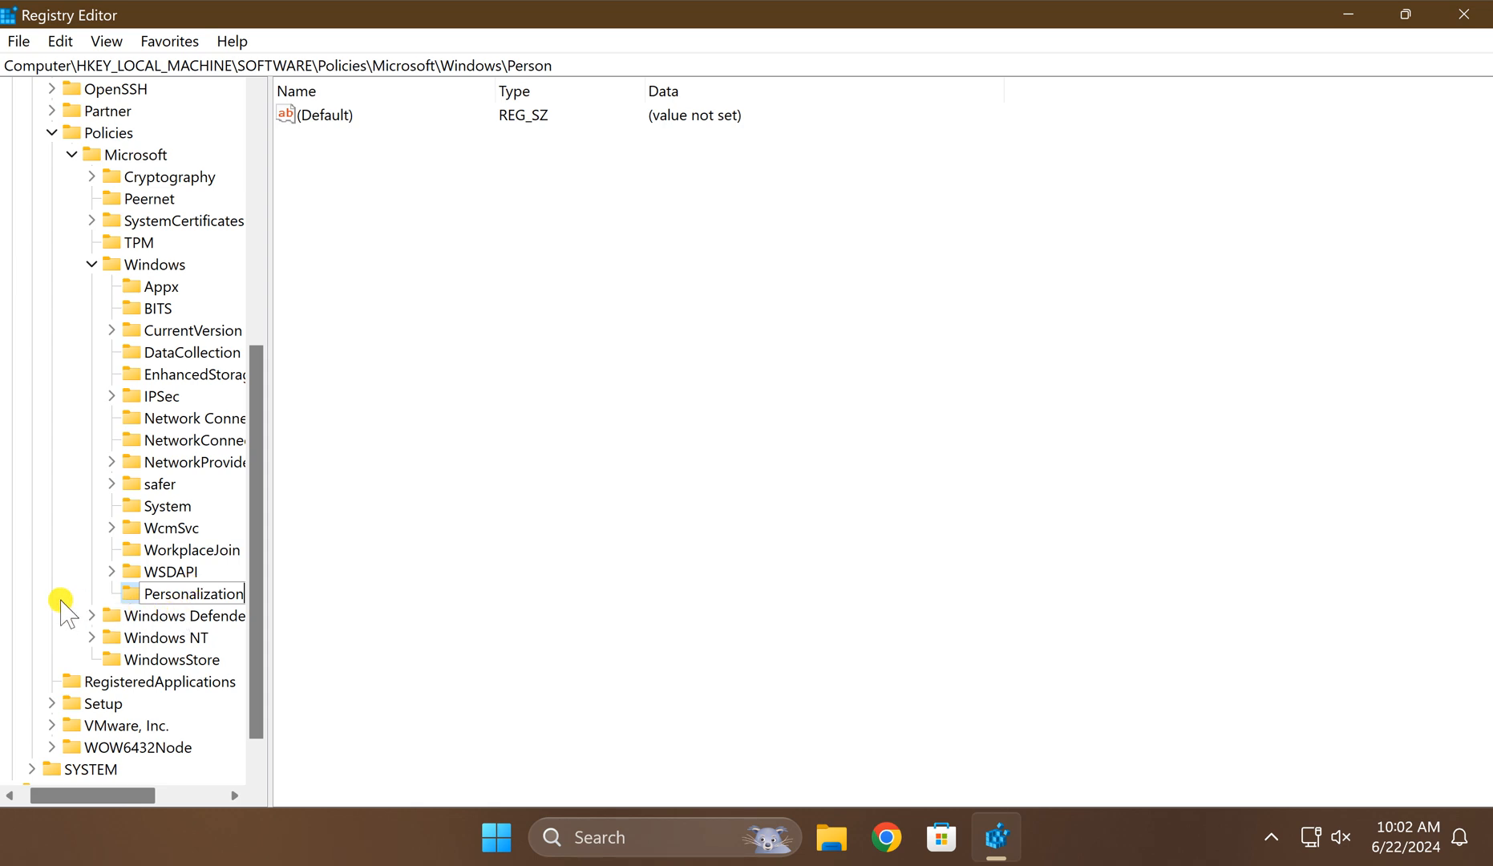
click(186, 593)
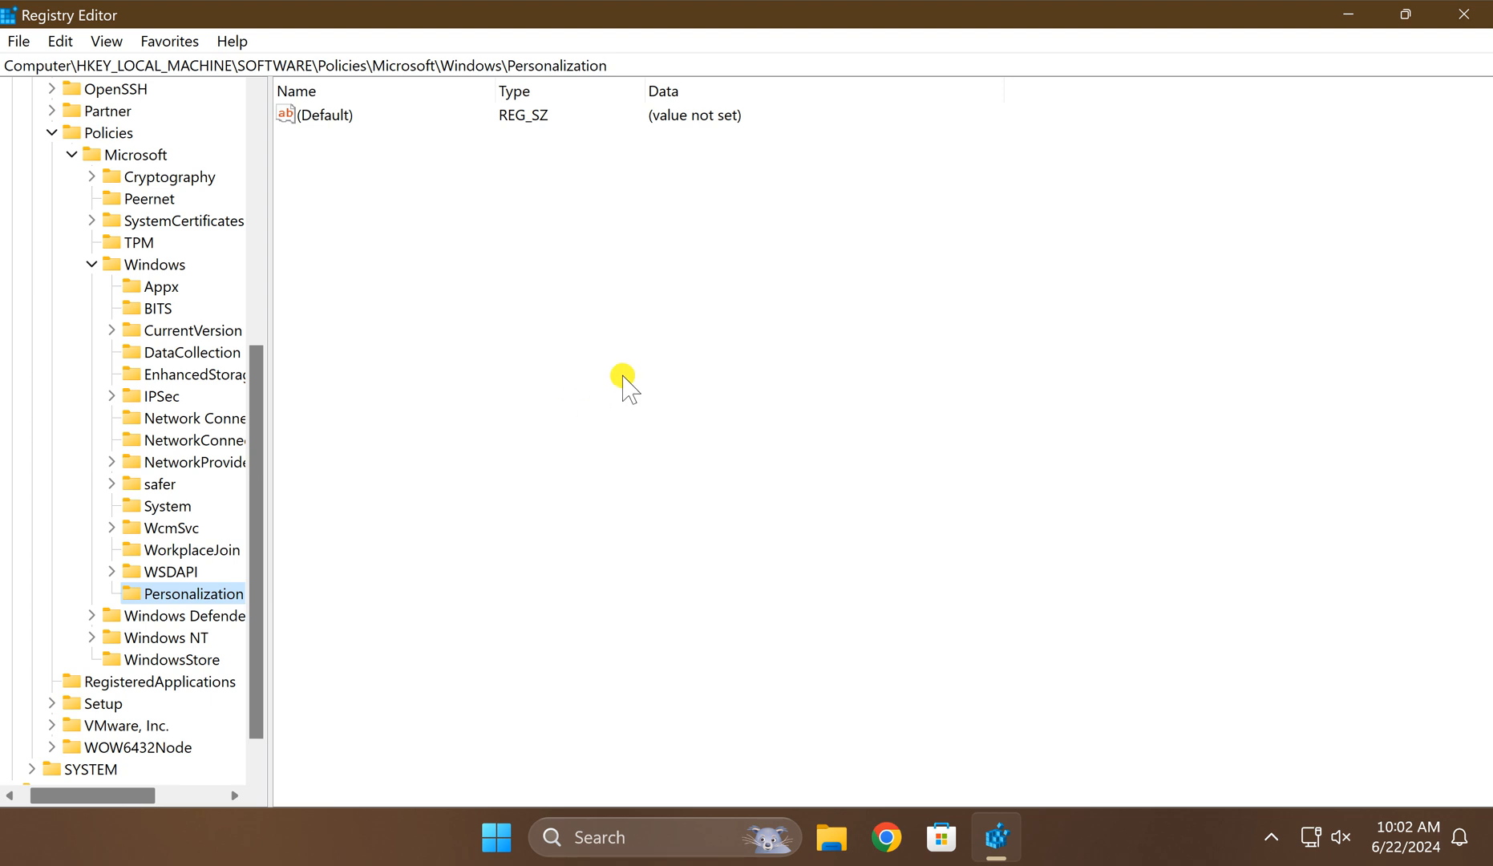
- Add a DWORD (32-bit) value named NoLockScreen to the Personalization key
right_click(622, 383)
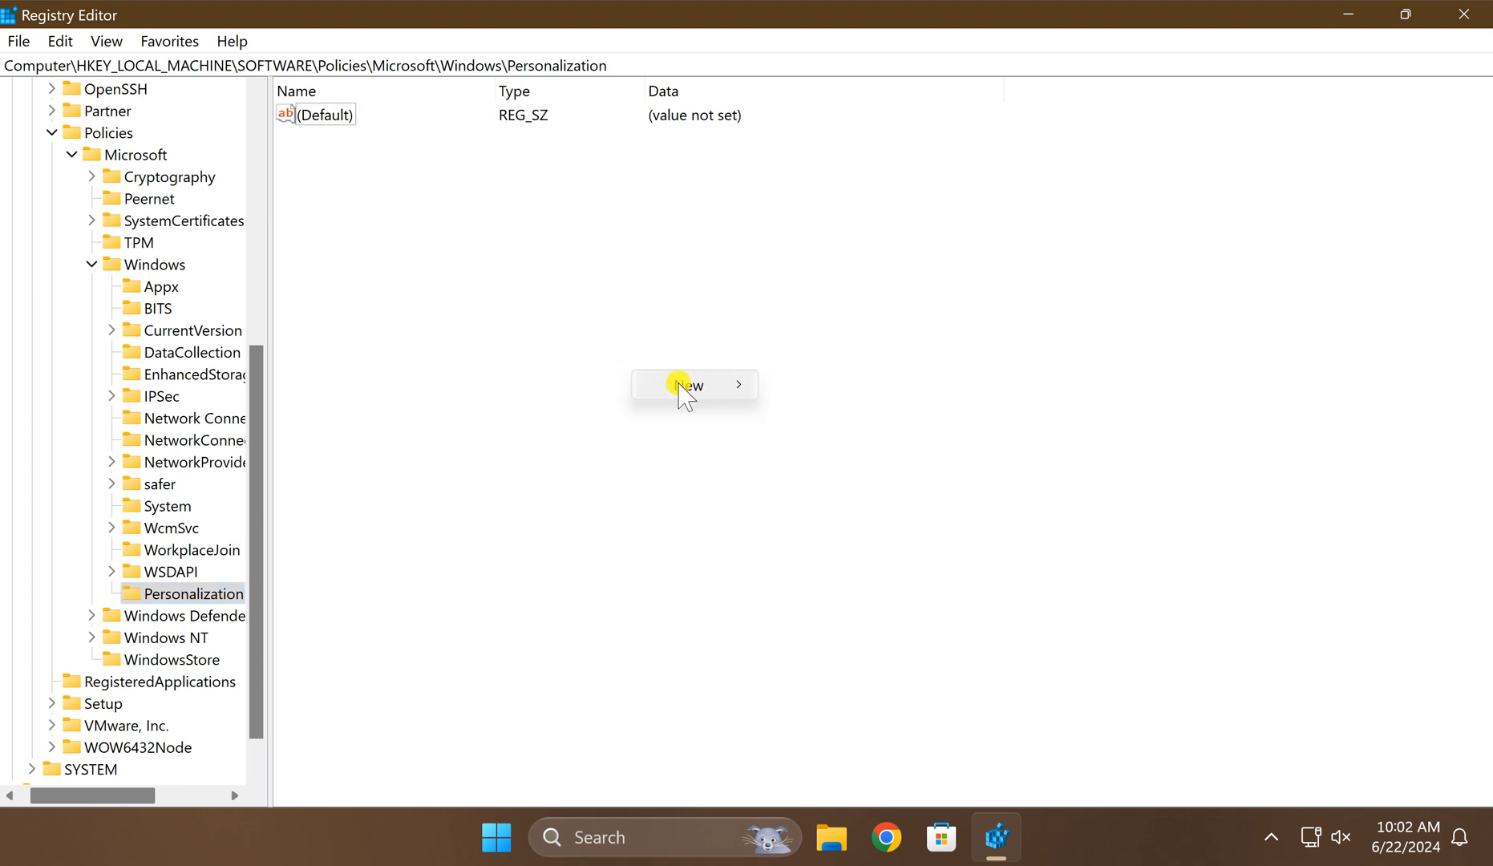
mouse_move(687, 385)
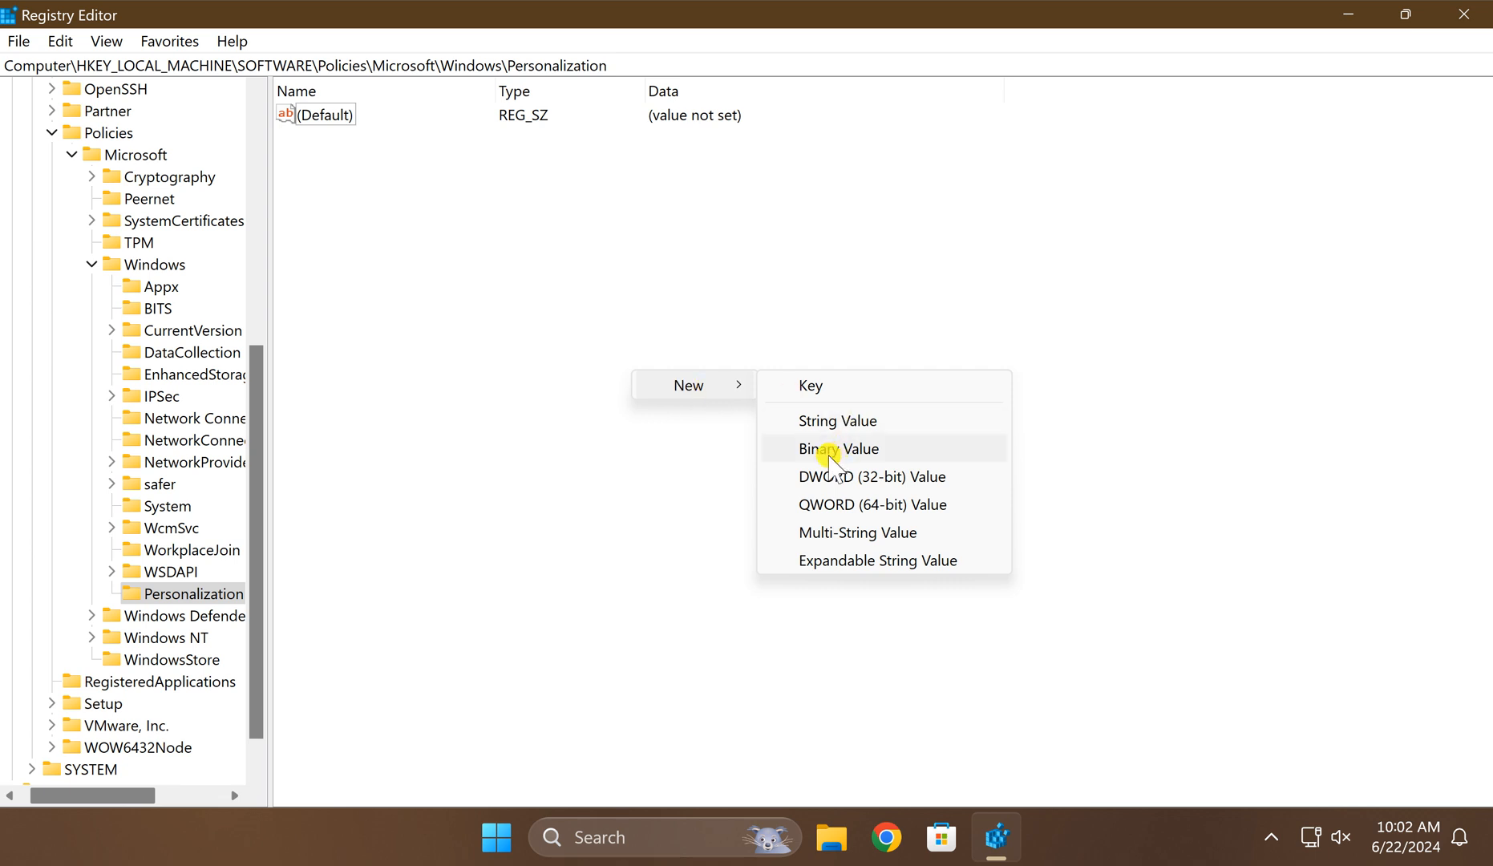
click(871, 476)
text(NoLock)
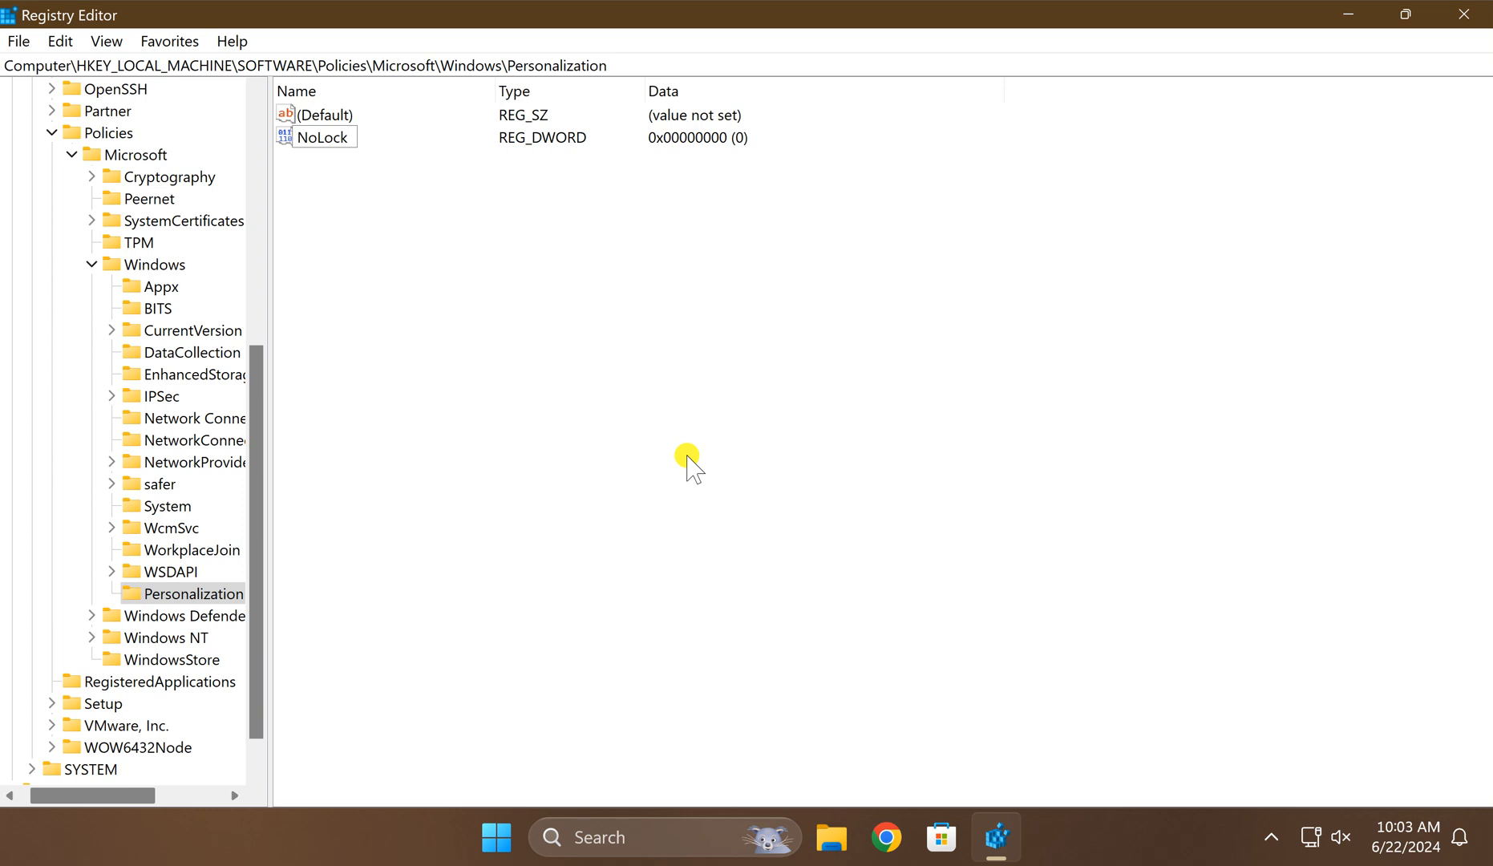
text(Screen)
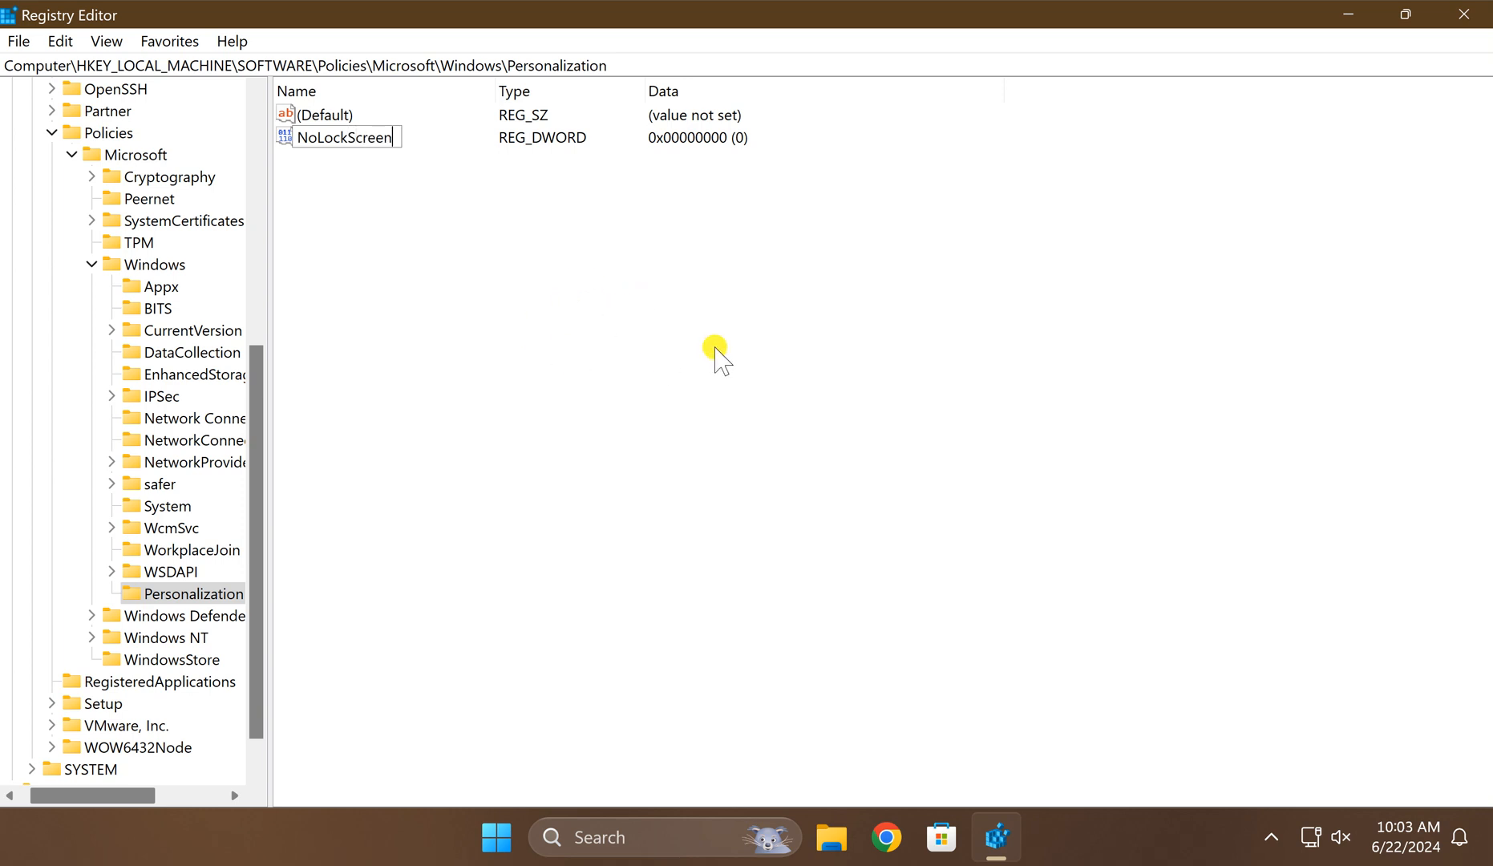
click(343, 138)
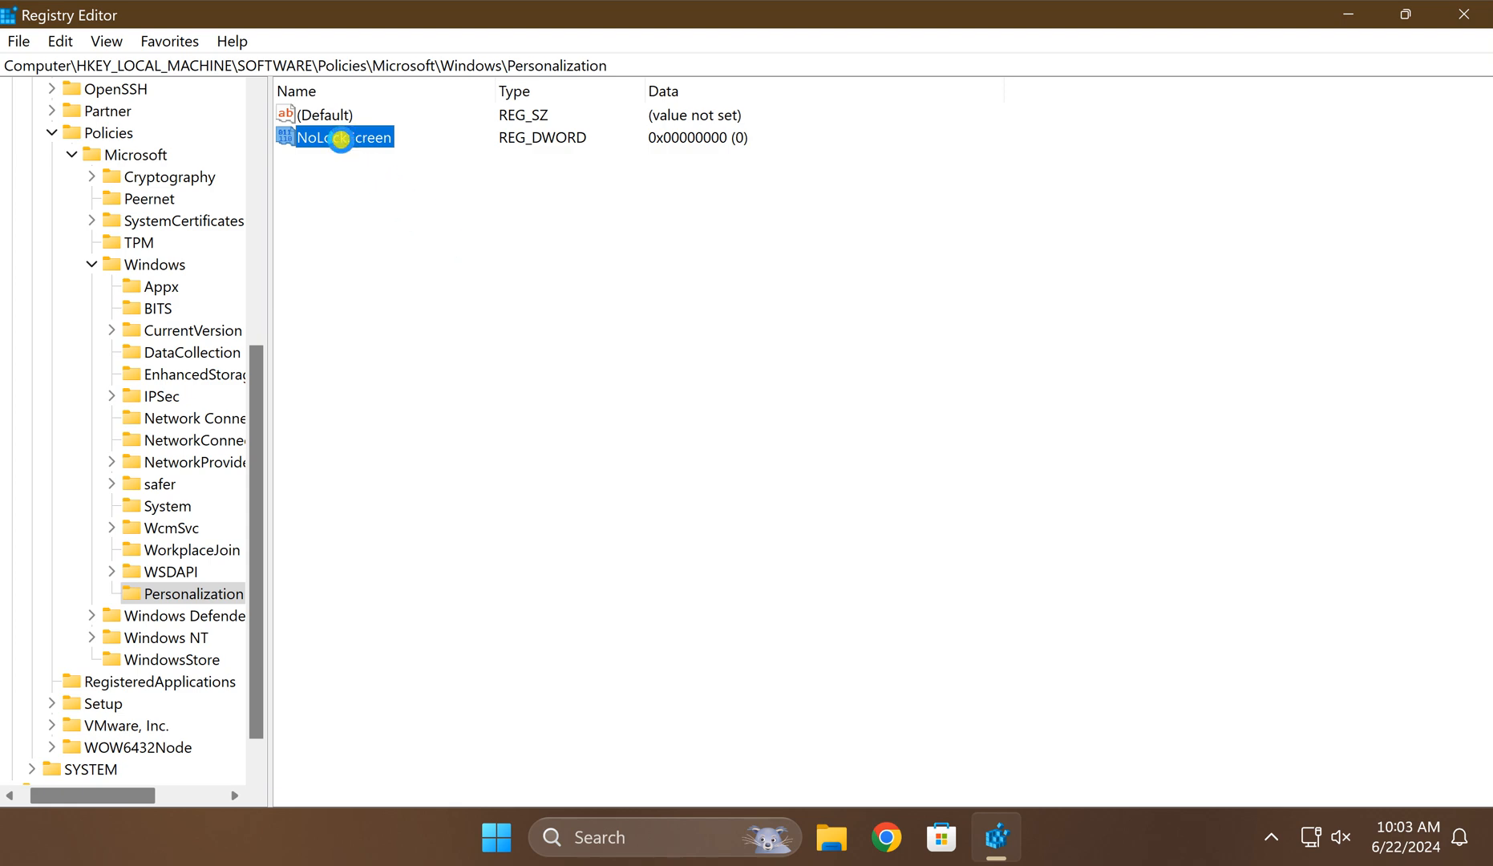
- Set the NoLockScreen value's data to 1
double_click(334, 138)
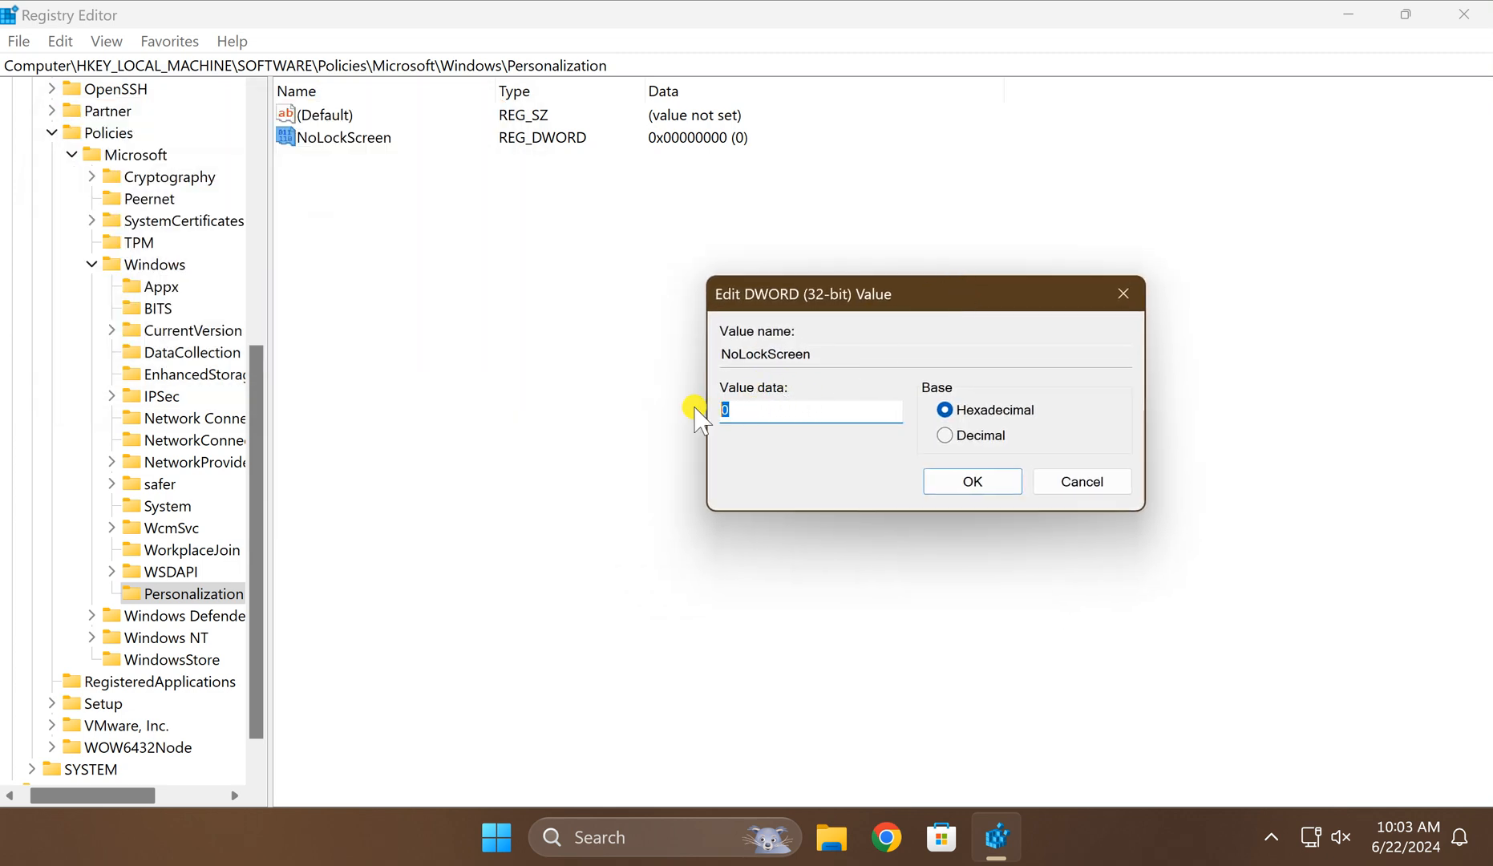
text(1)
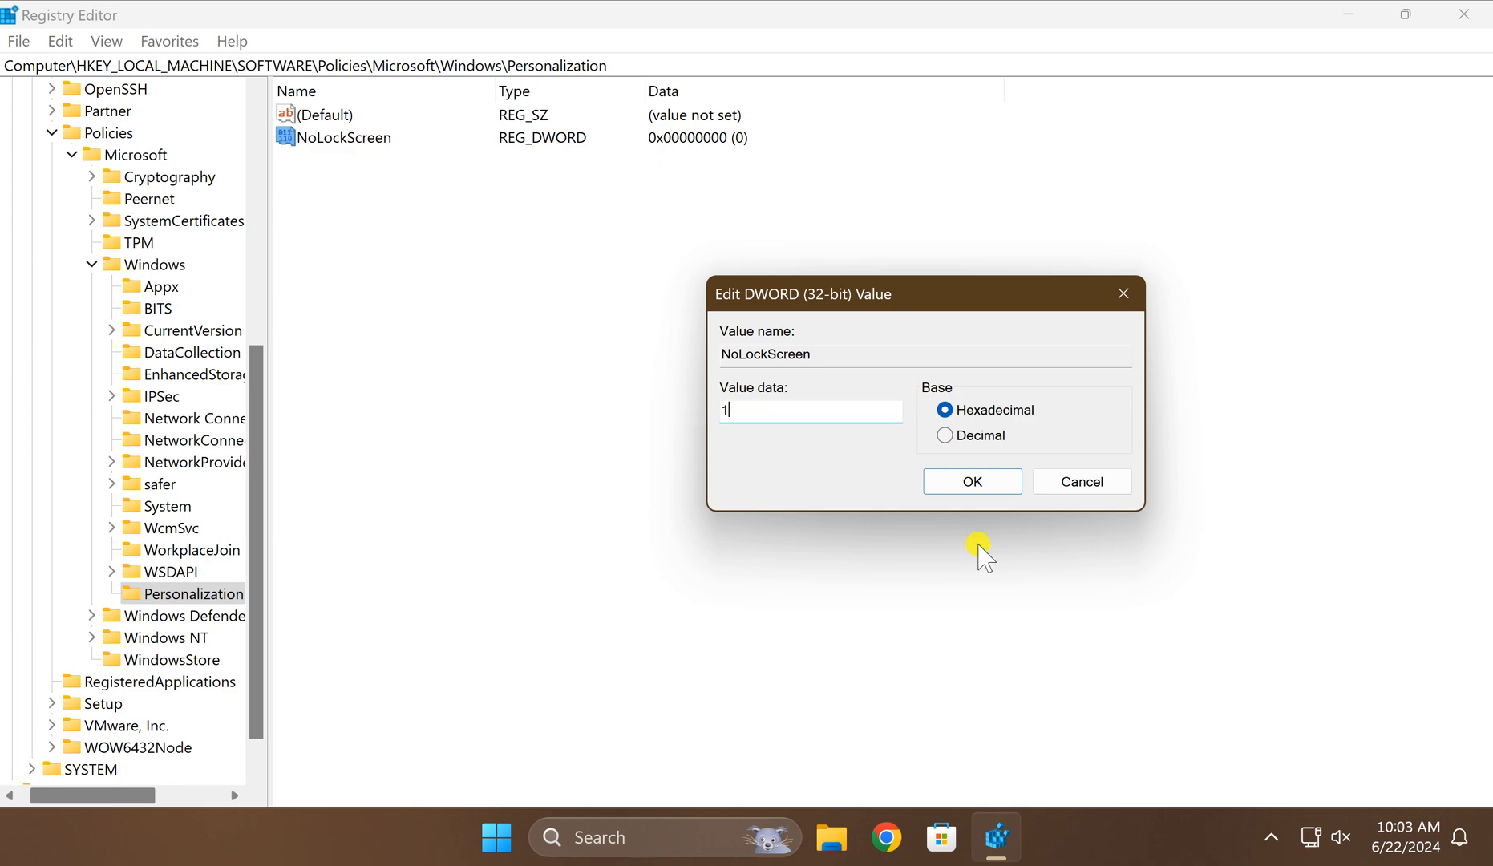
click(970, 481)
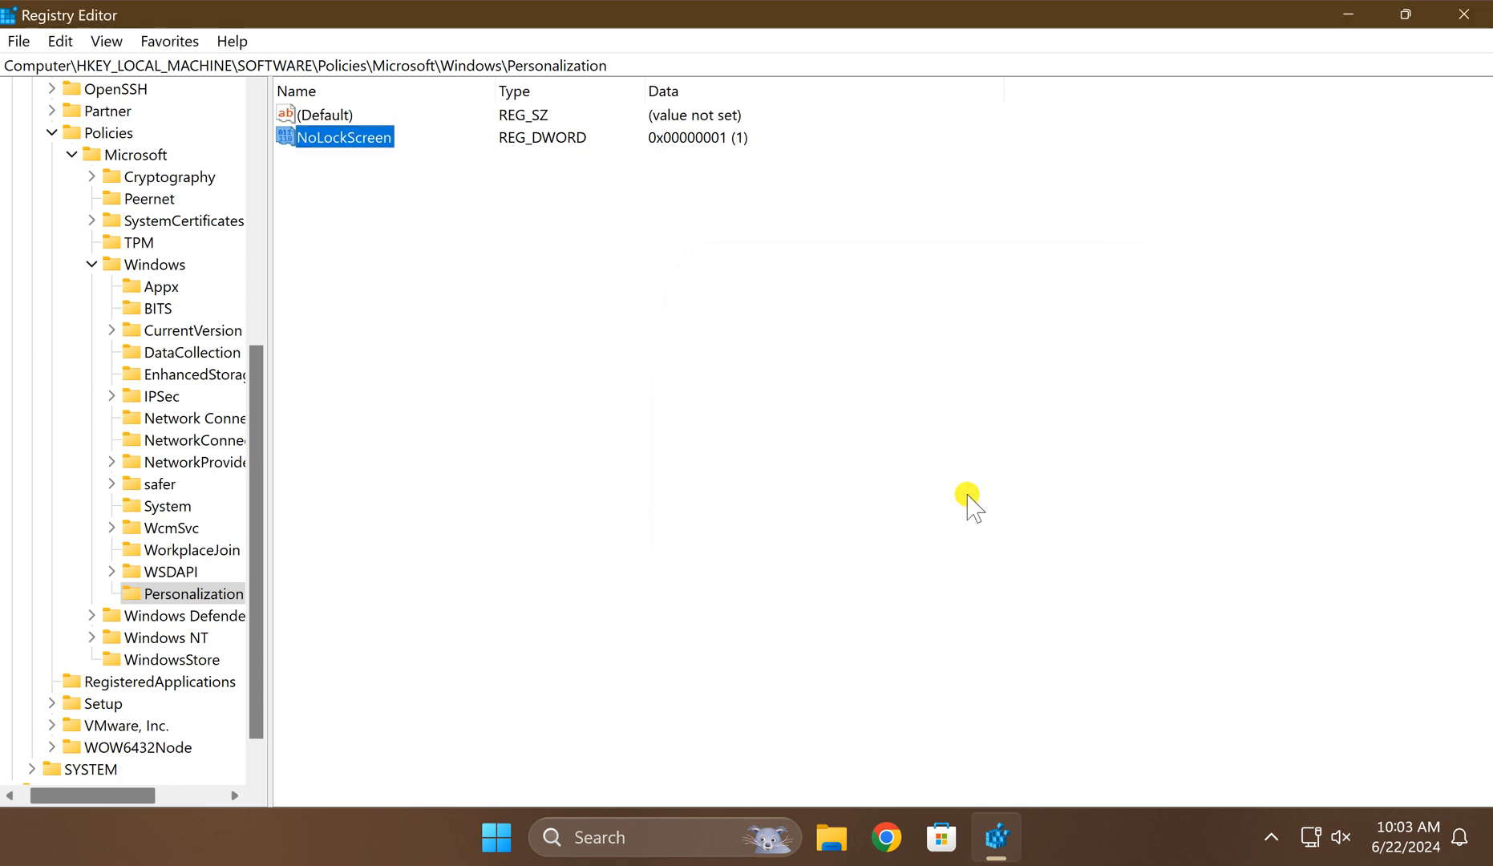
mouse_move(1468, 16)
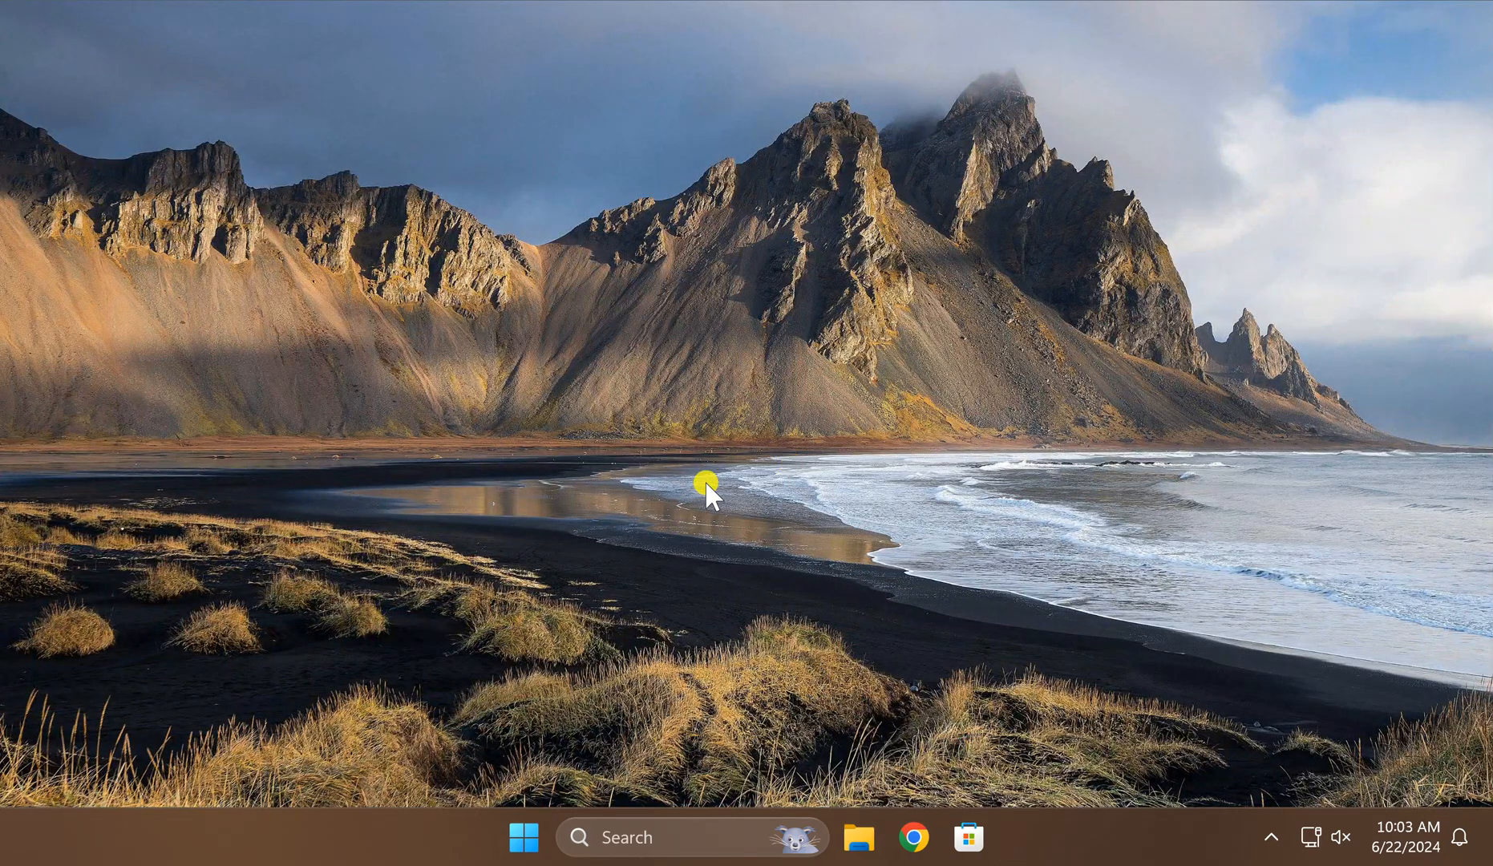
mouse_move(329, 846)
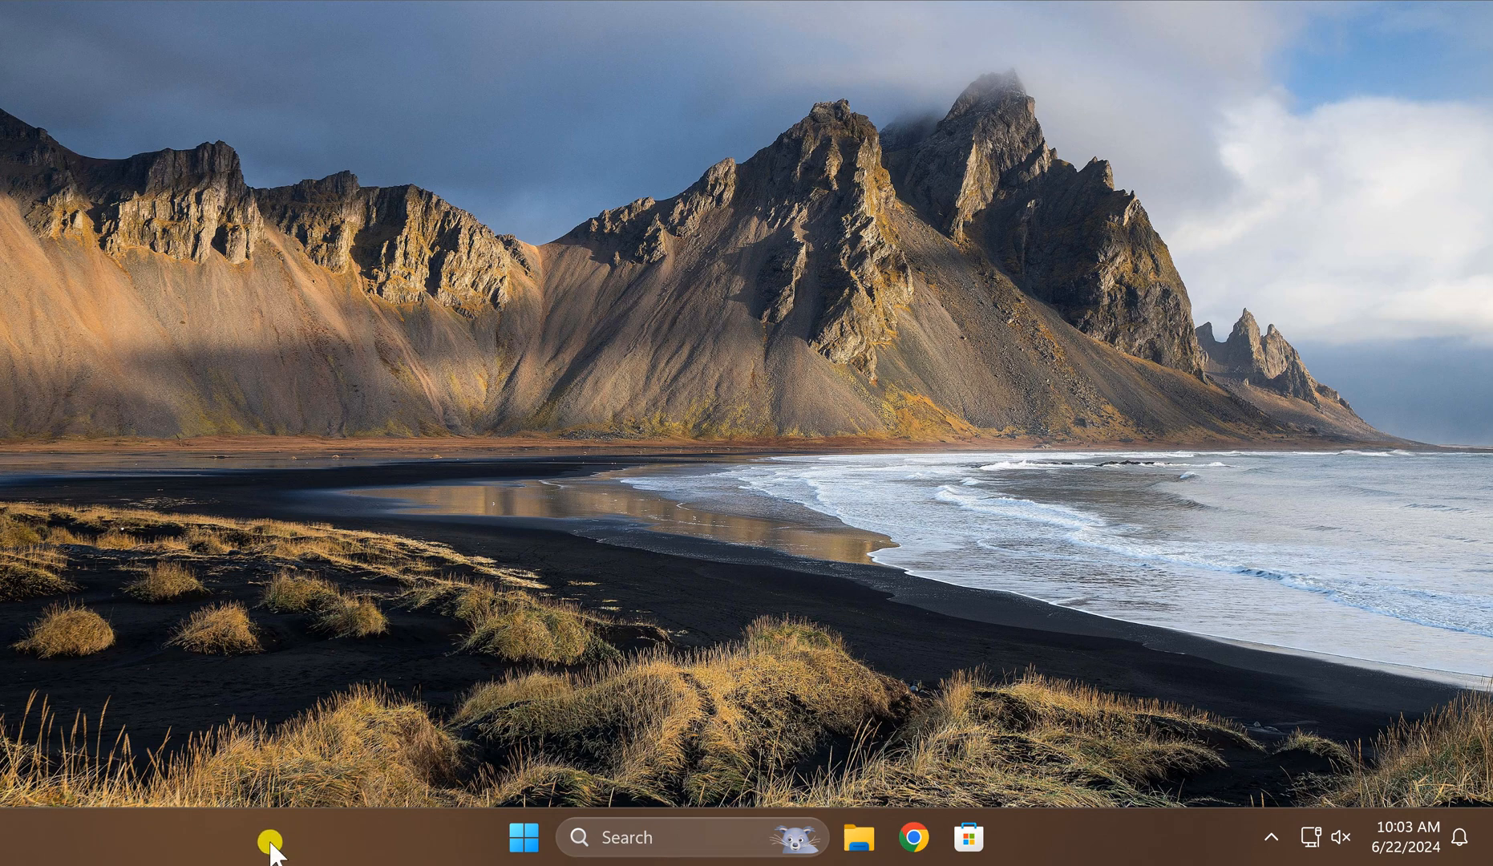
- Bring up the taskbar menu to reach Task Manager
right_click(271, 841)
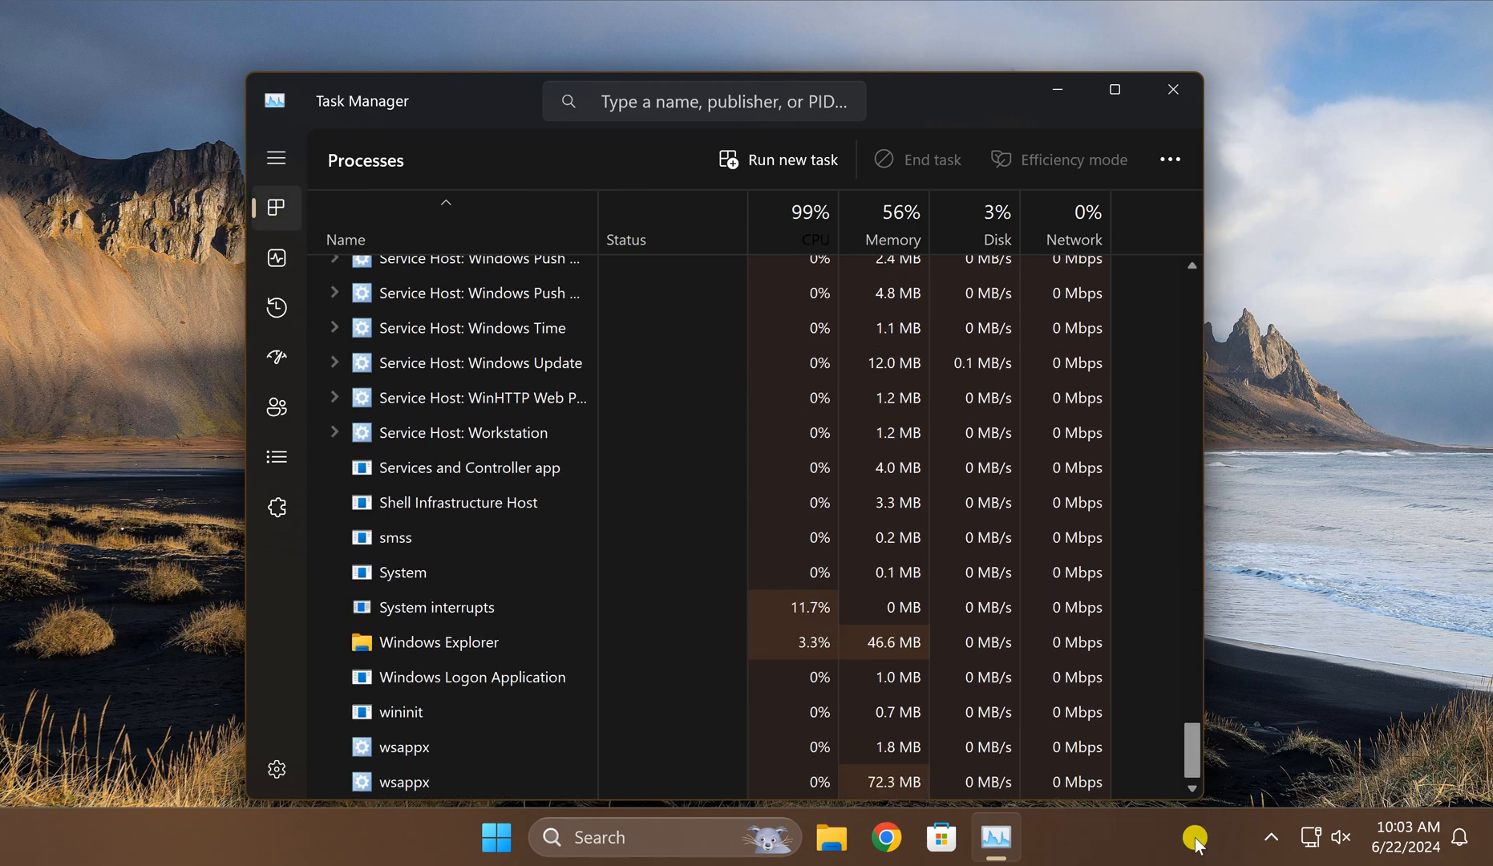
- Select the Windows Explorer process and show its actions menu with Restart
click(438, 606)
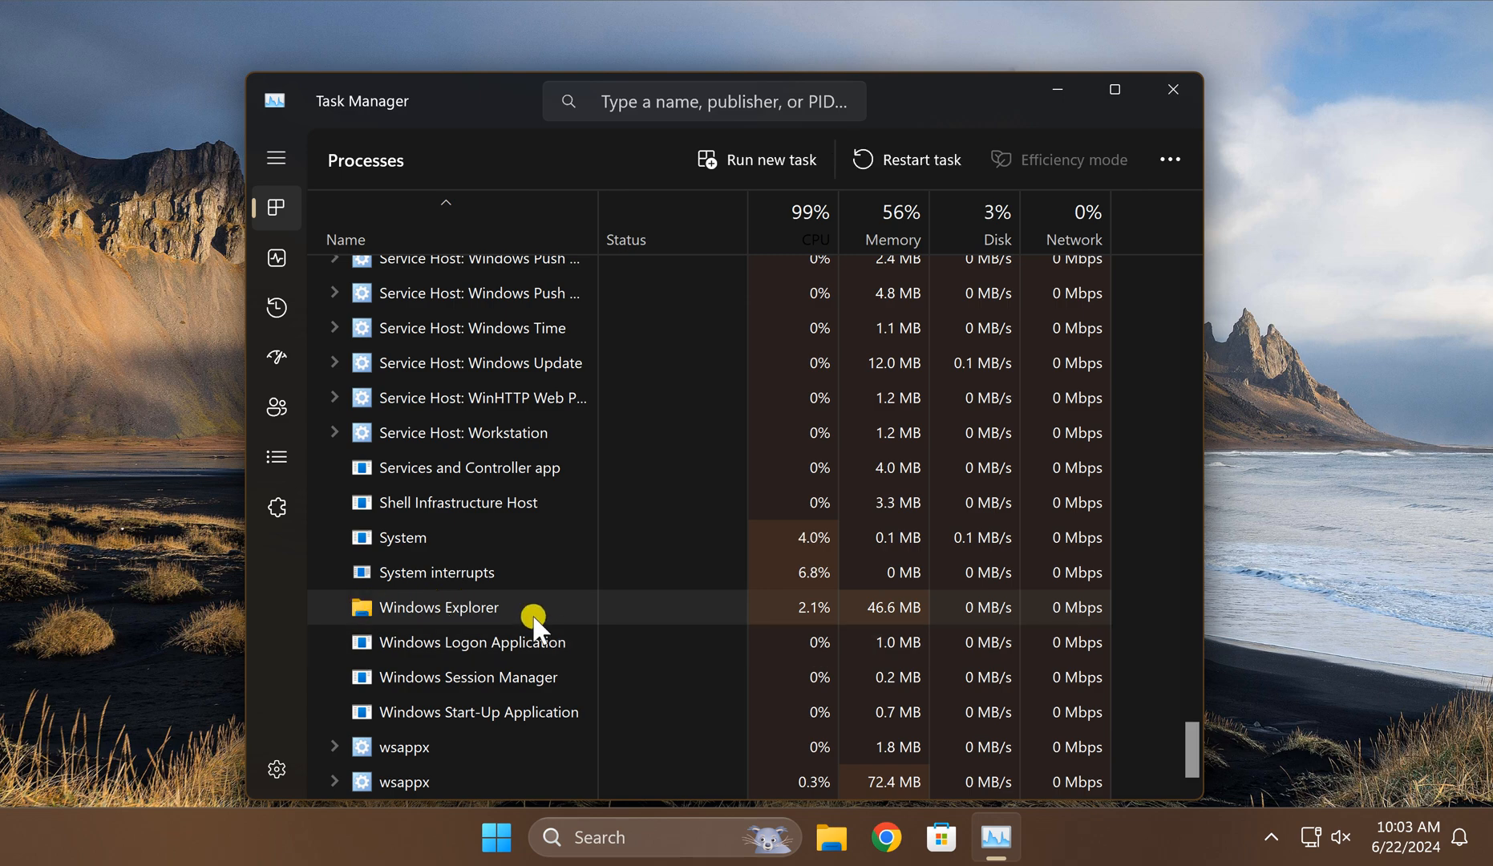
right_click(438, 606)
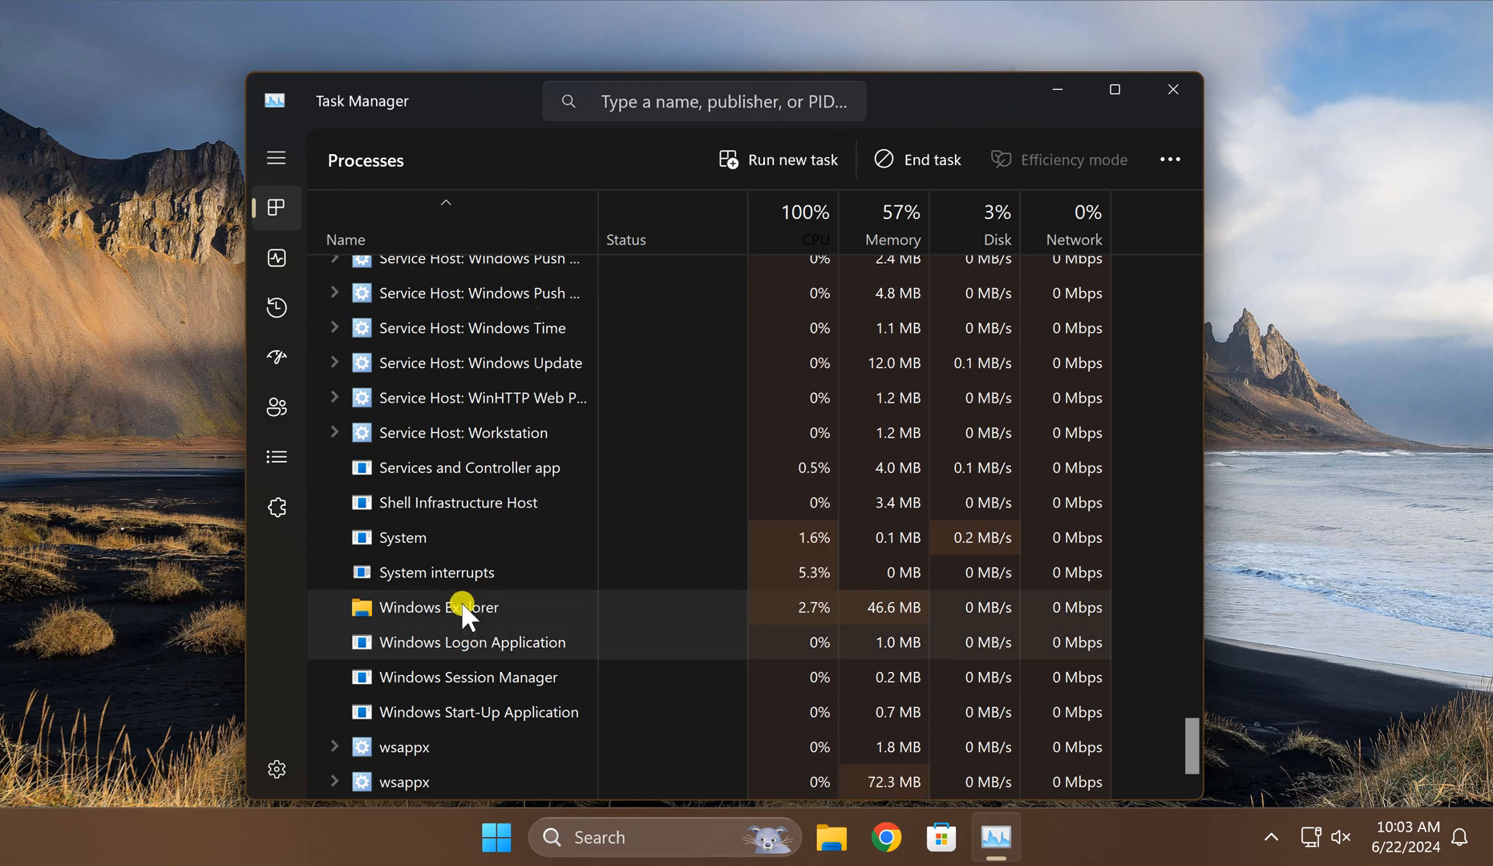
right_click(438, 606)
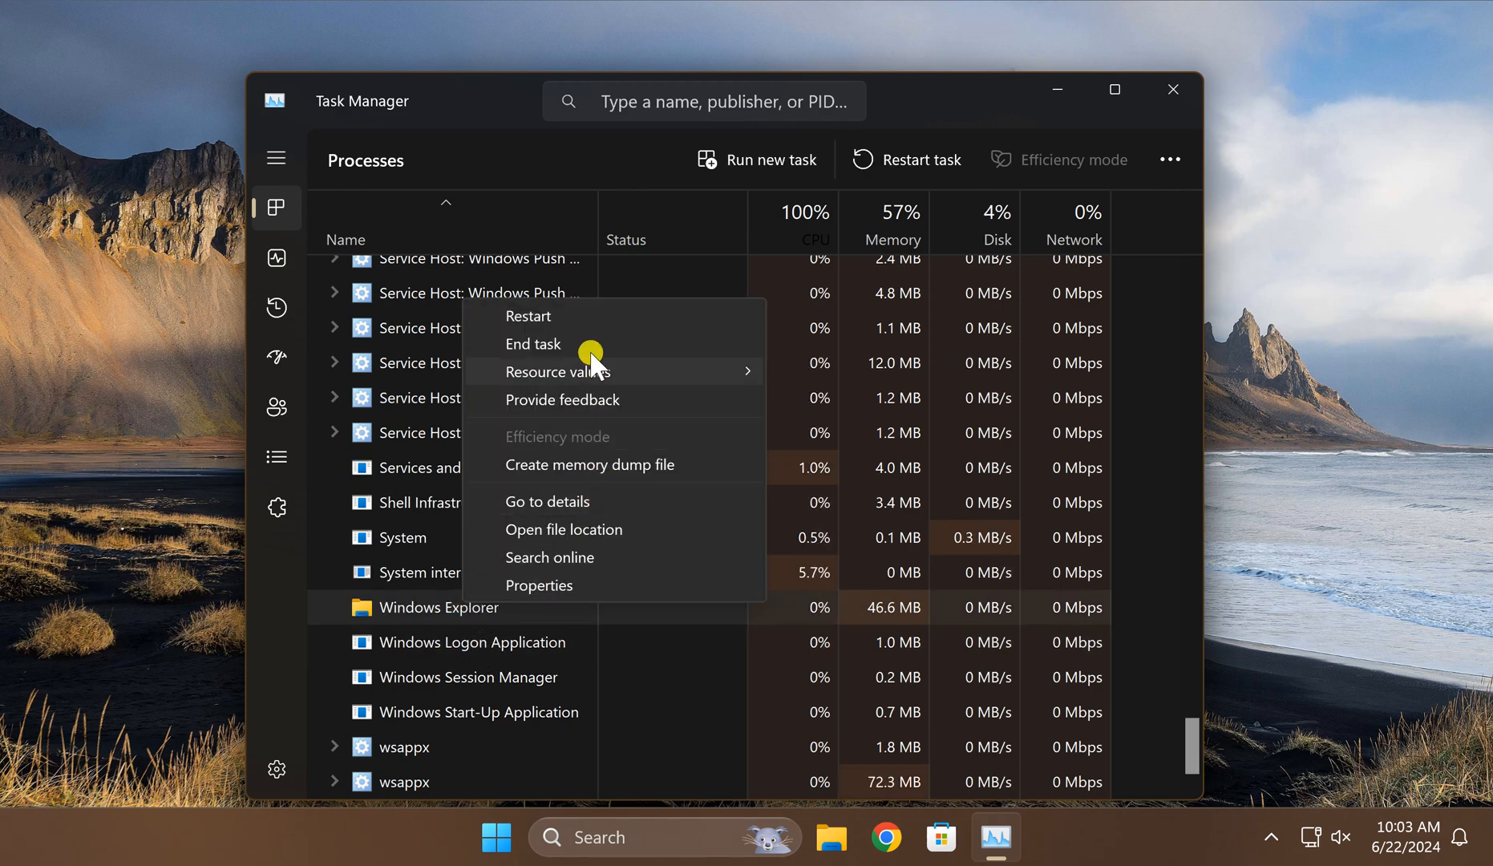